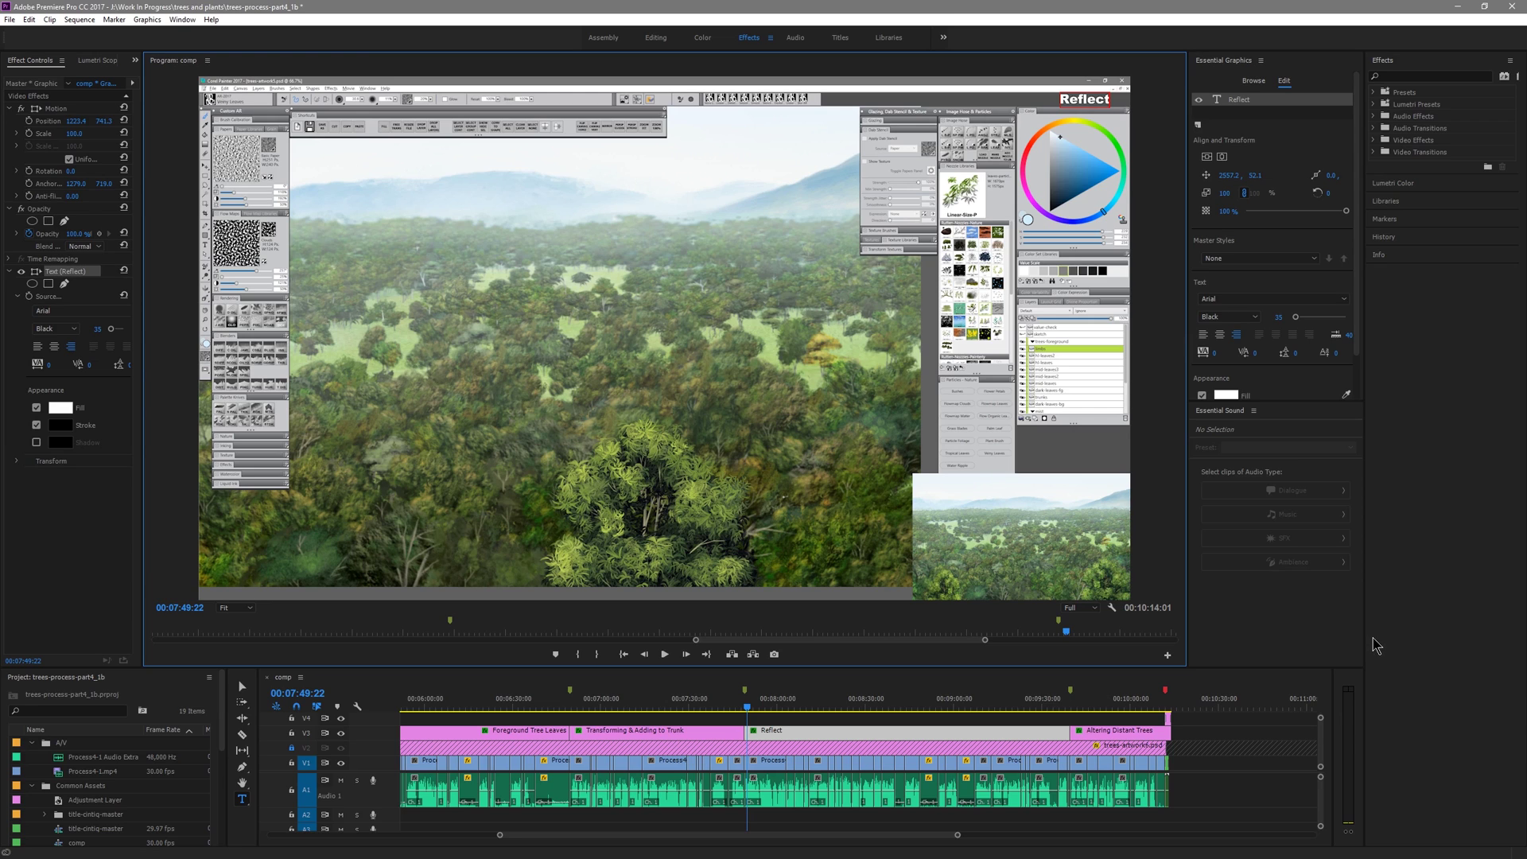
{"action": "mouse_move", "coordinate": [1413, 357]}
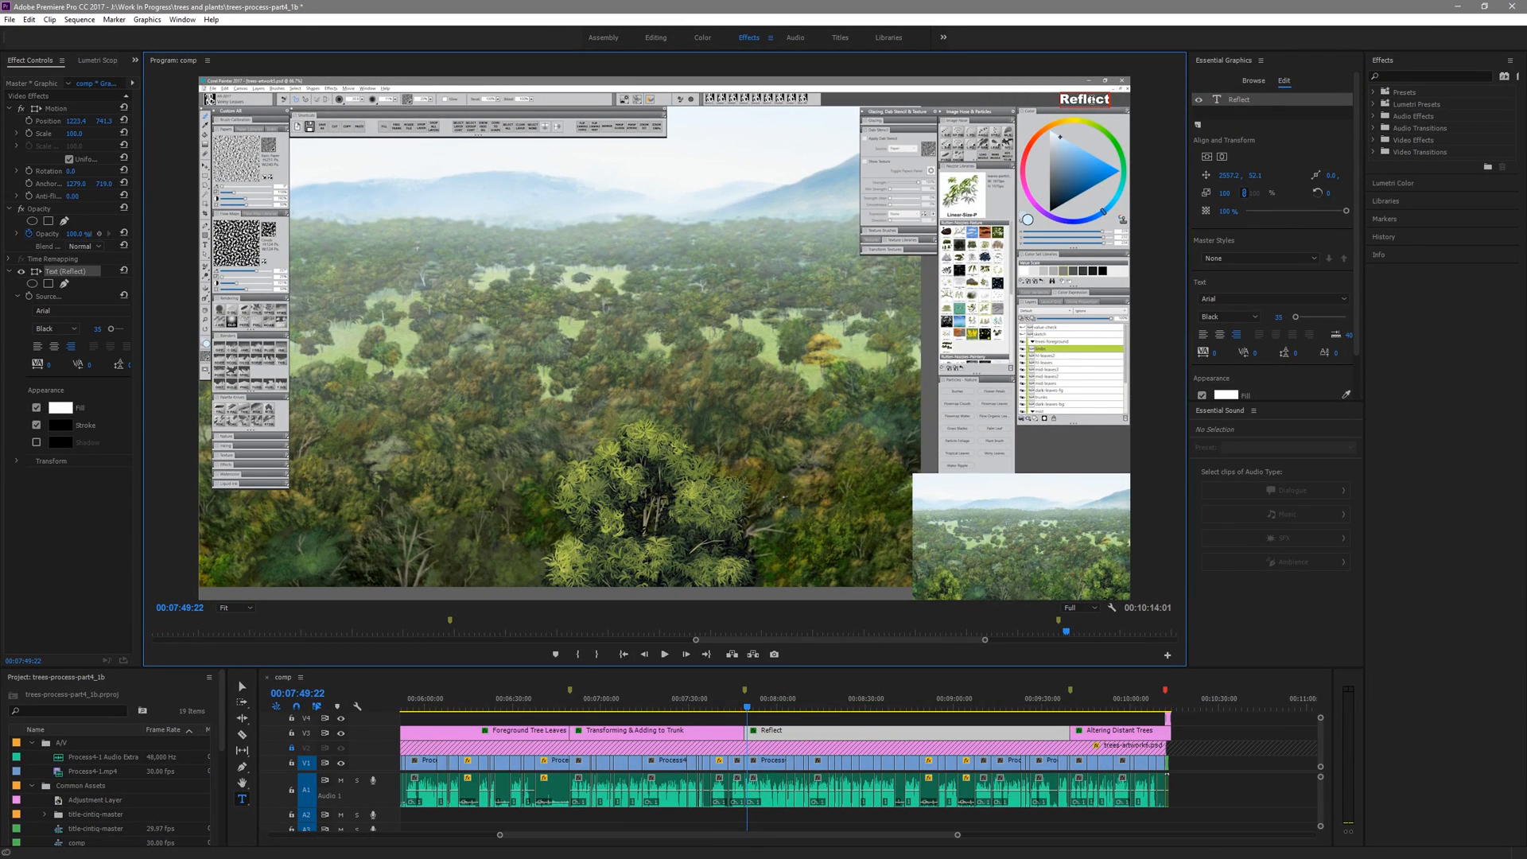
{"action": "mouse_move", "coordinate": [838, 366]}
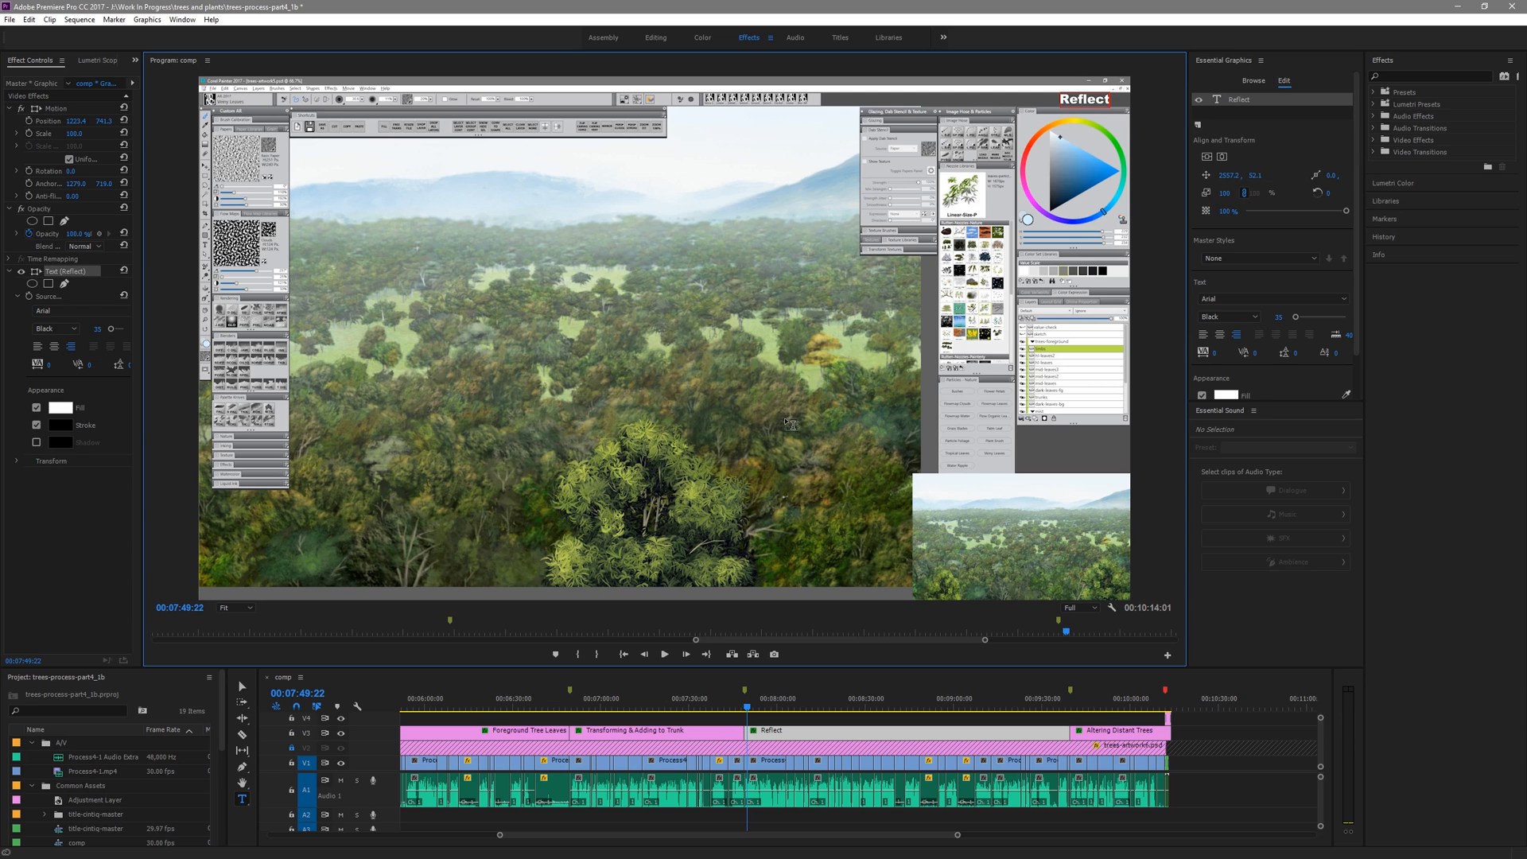
- View the Legacy Title Styles in the Titles workspace, then return to the Editing workspace
{"action": "left_click", "coordinate": [838, 37]}
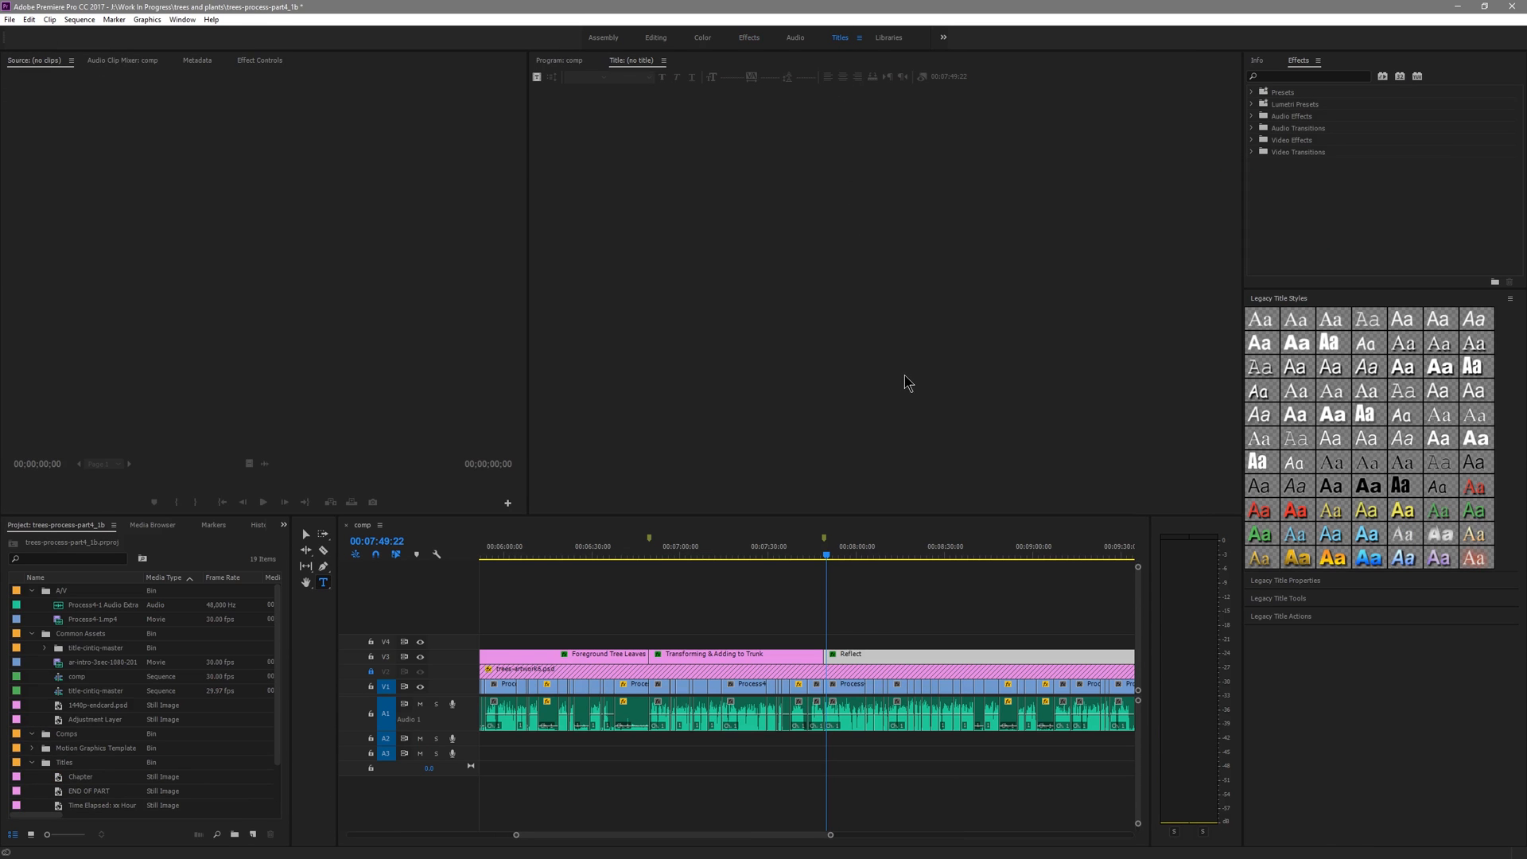
{"action": "mouse_move", "coordinate": [1346, 376]}
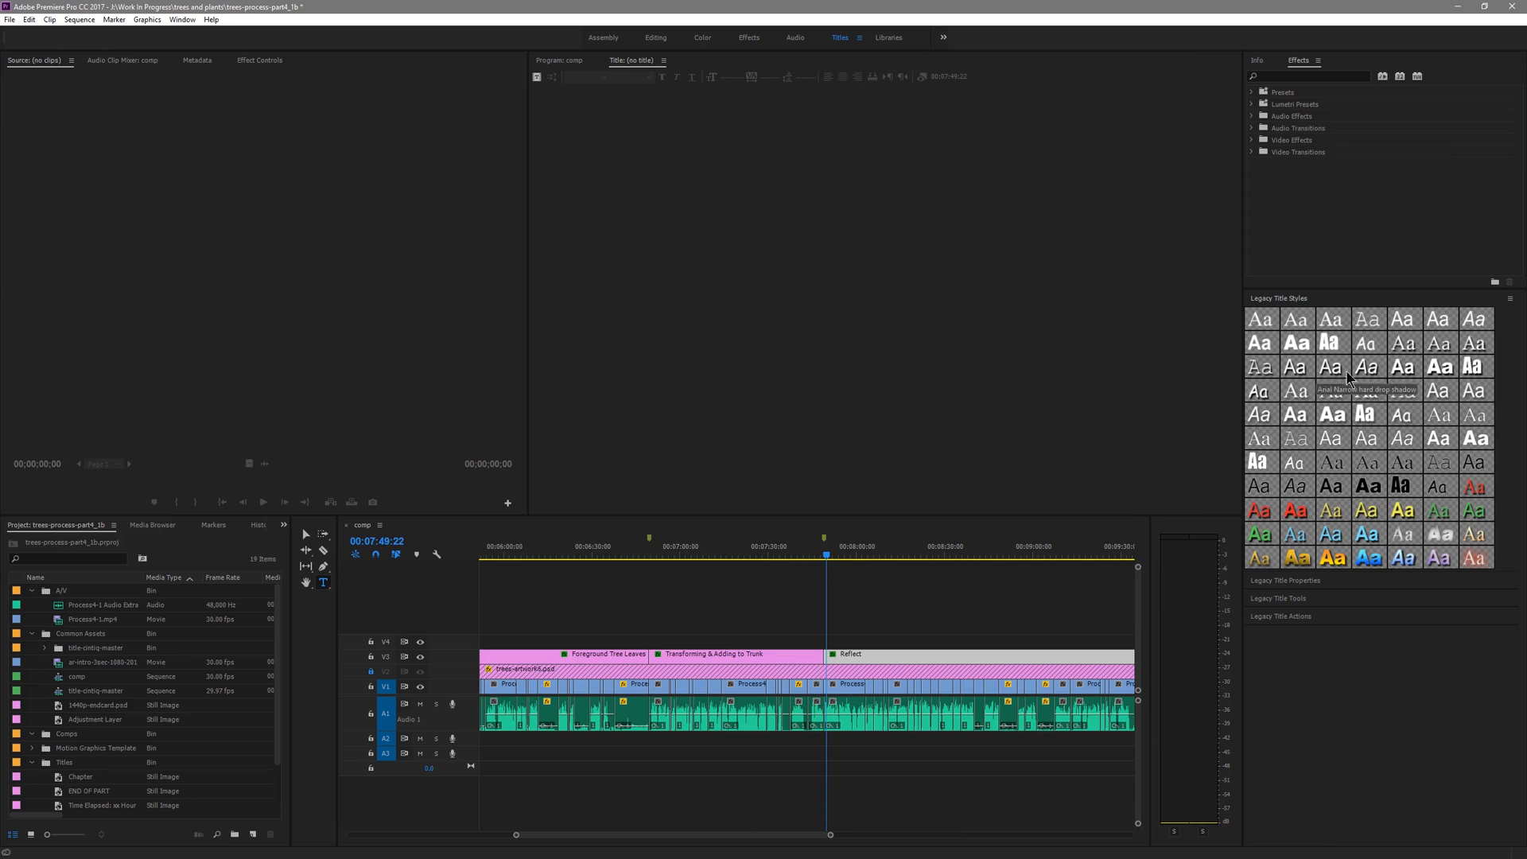
{"action": "mouse_move", "coordinate": [1281, 404]}
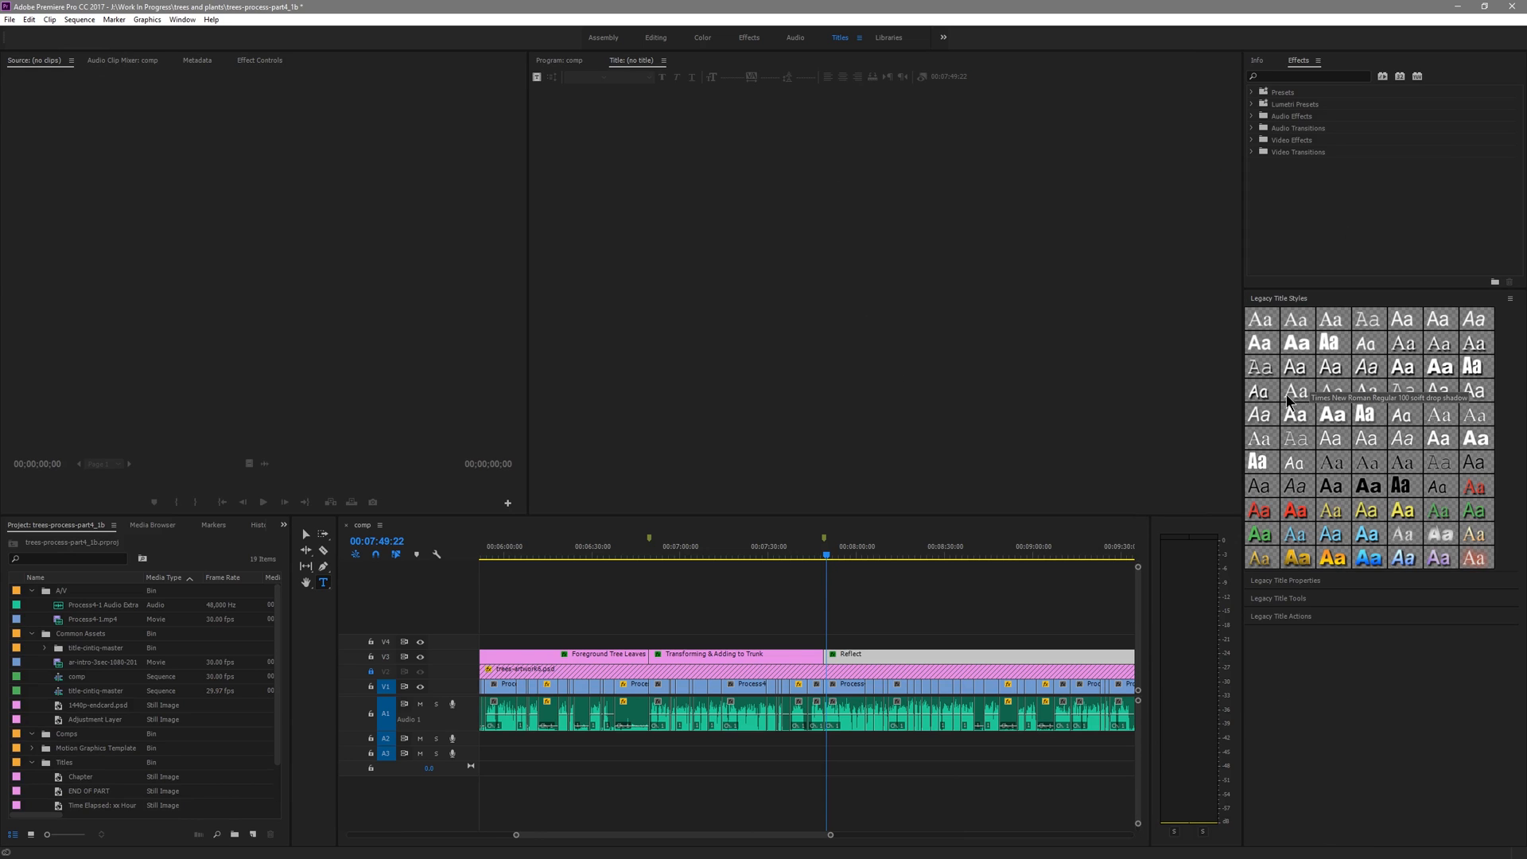
{"action": "mouse_move", "coordinate": [955, 414]}
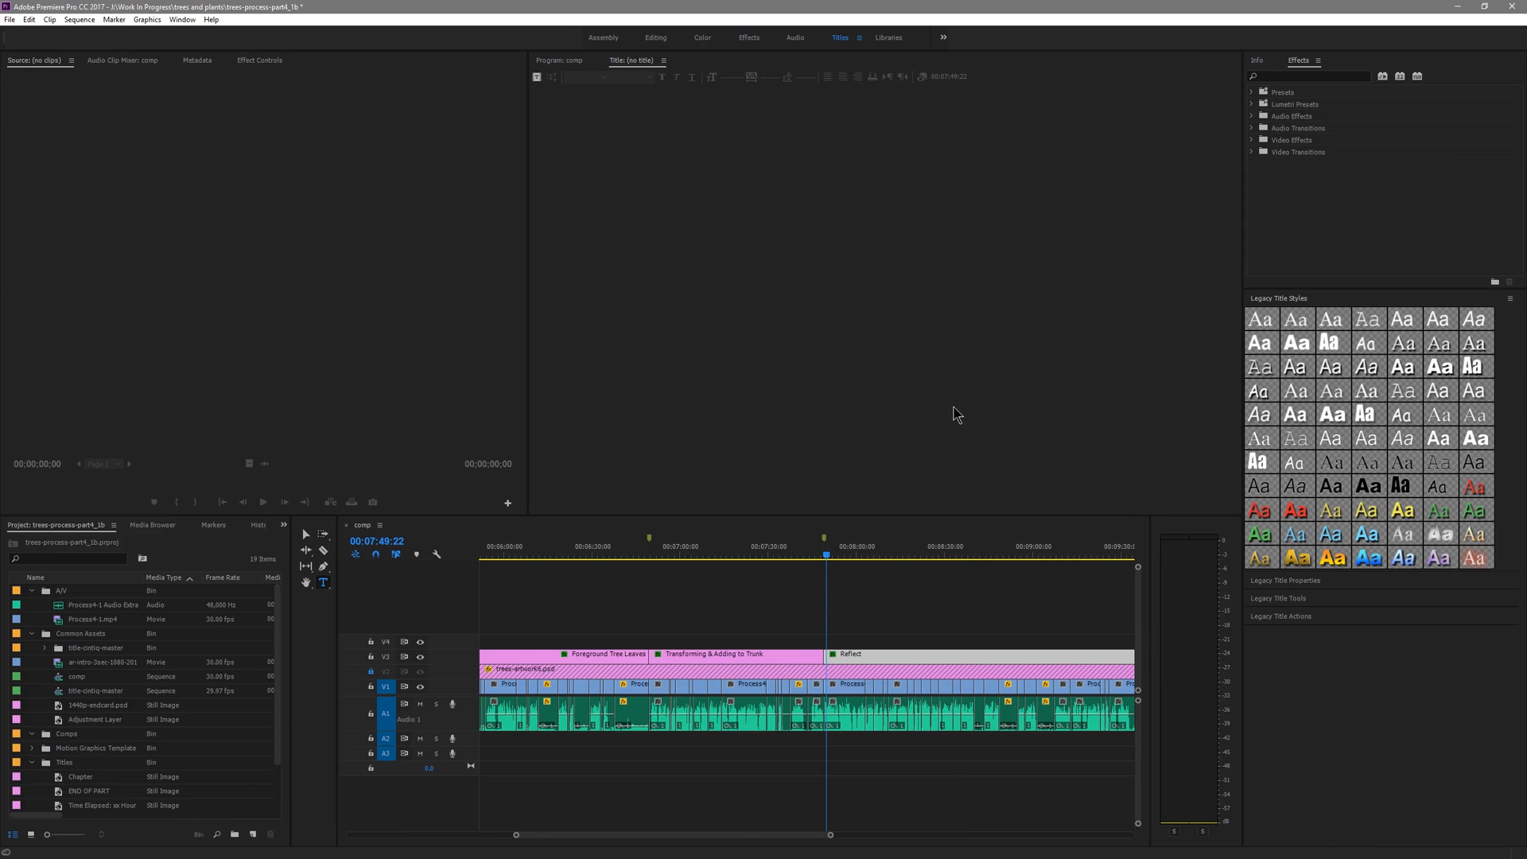
{"action": "left_click", "coordinate": [655, 37]}
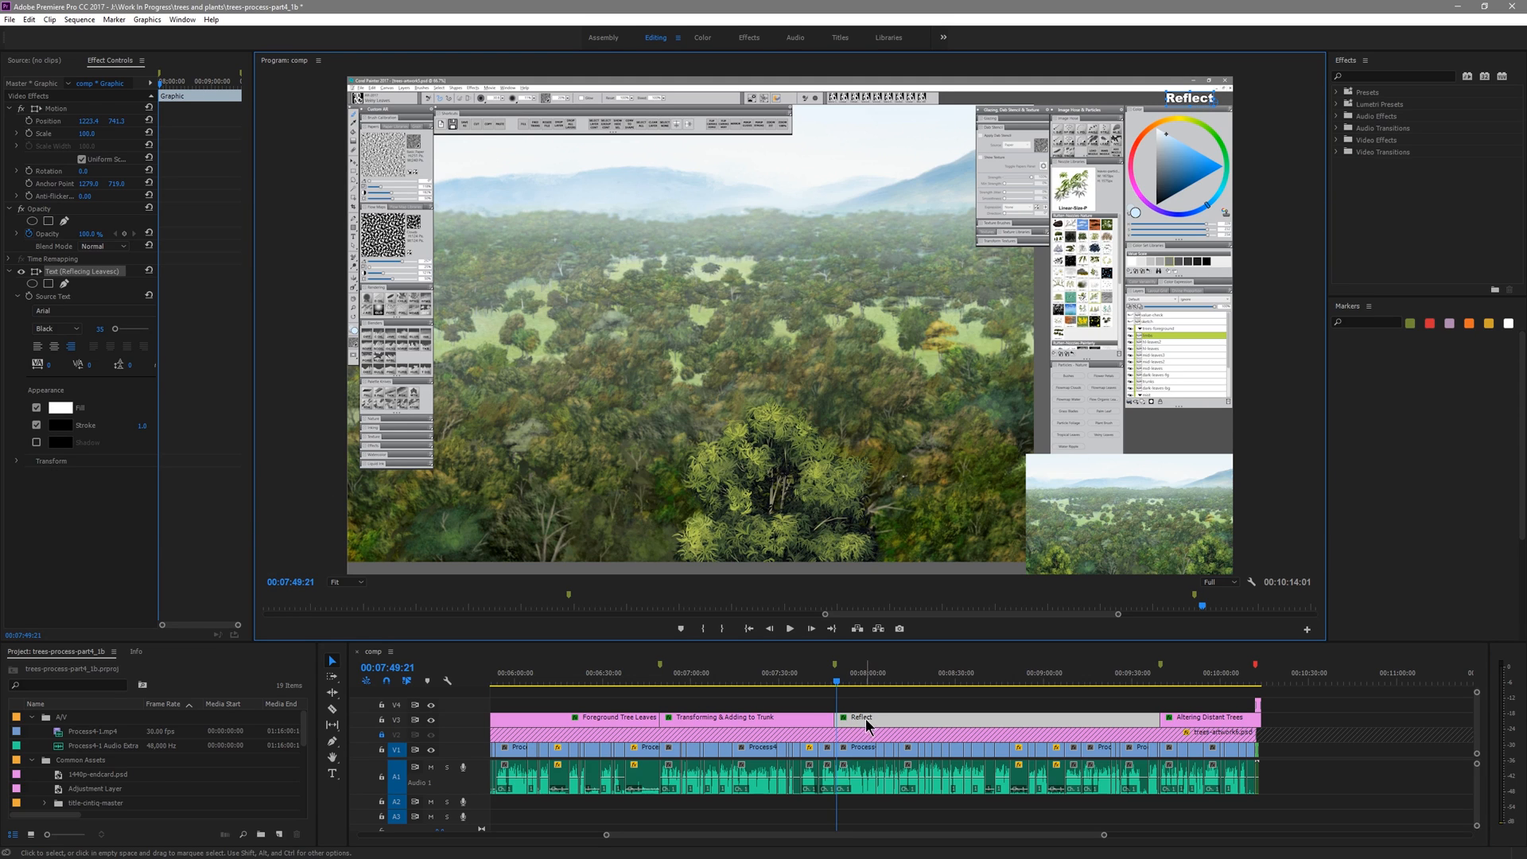
- Retitle the Reflect clip 'Reflecting Leaves' and add a 'Trunks' title clip before it
{"action": "left_click", "coordinate": [334, 790]}
{"action": "type", "text": "ing Leaves"}
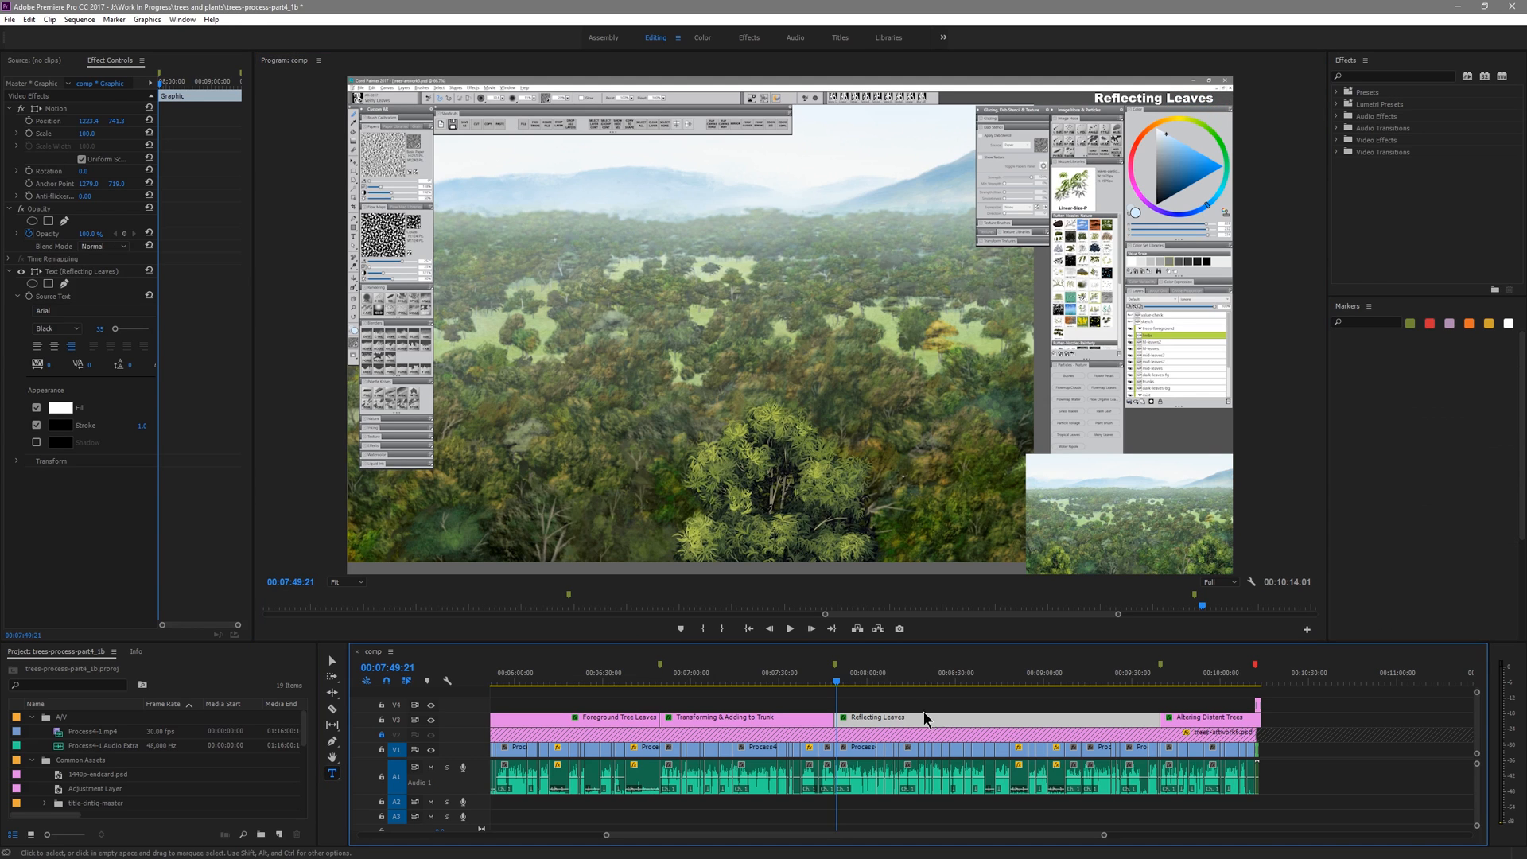
{"action": "mouse_move", "coordinate": [234, 819]}
{"action": "type", "text": "Trunks"}
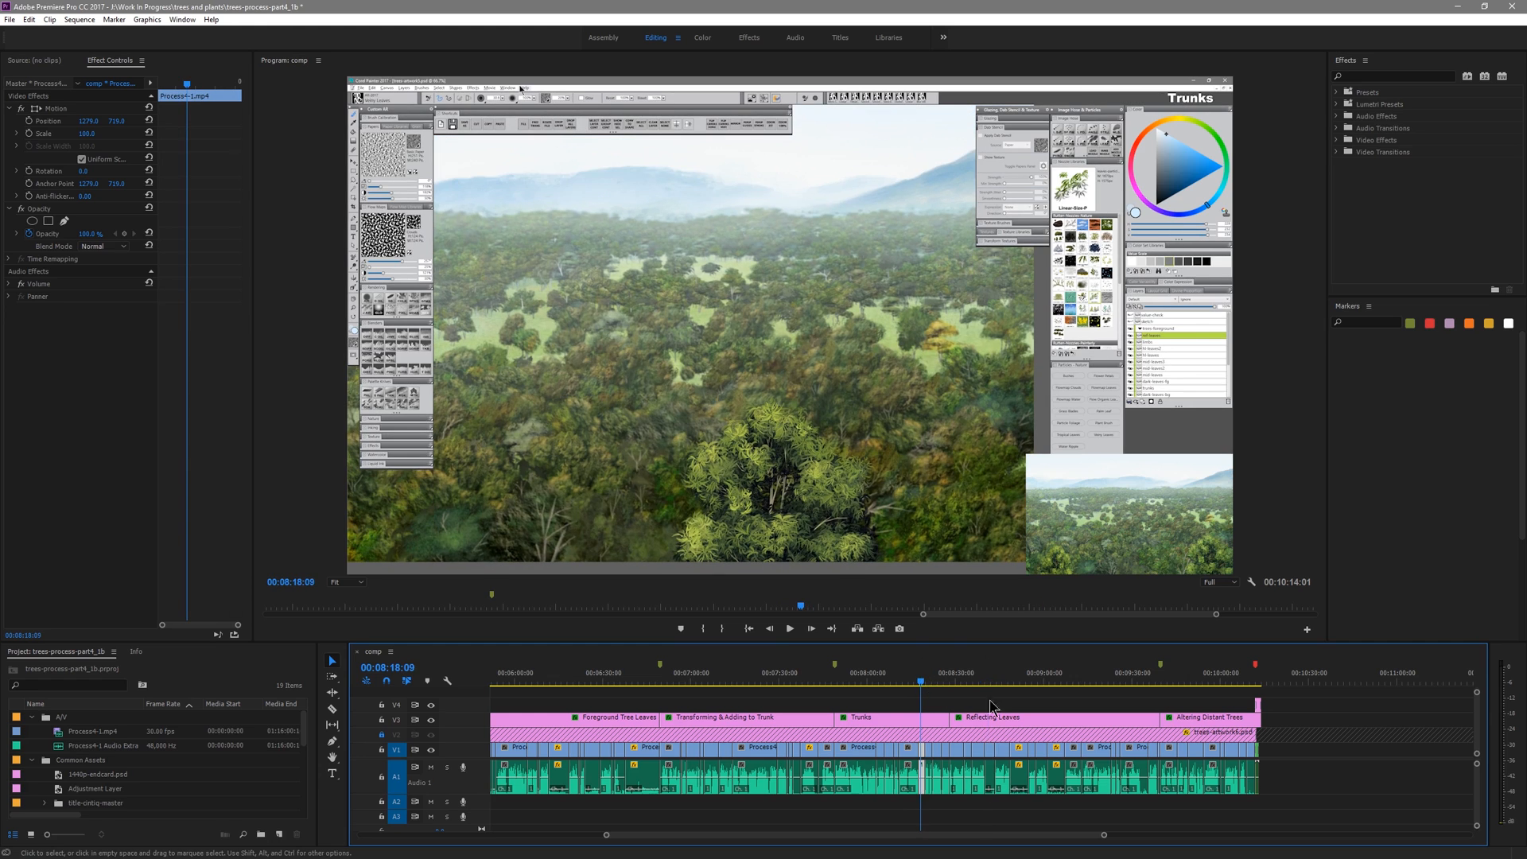
{"action": "left_click", "coordinate": [886, 716]}
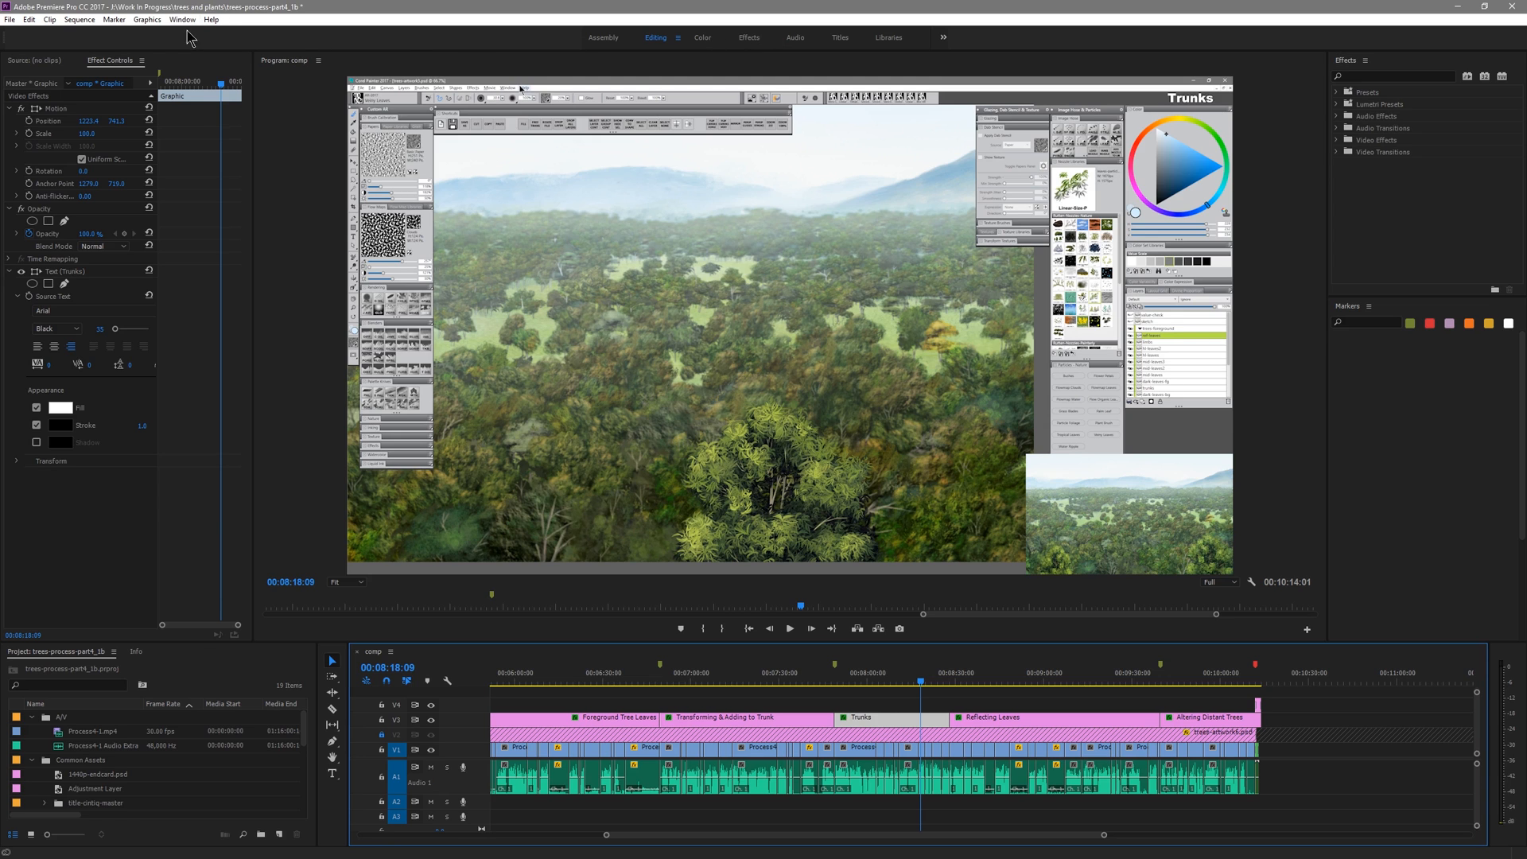
- Show the Essential Graphics panel from the Window menu to browse title templates
{"action": "left_click", "coordinate": [167, 21]}
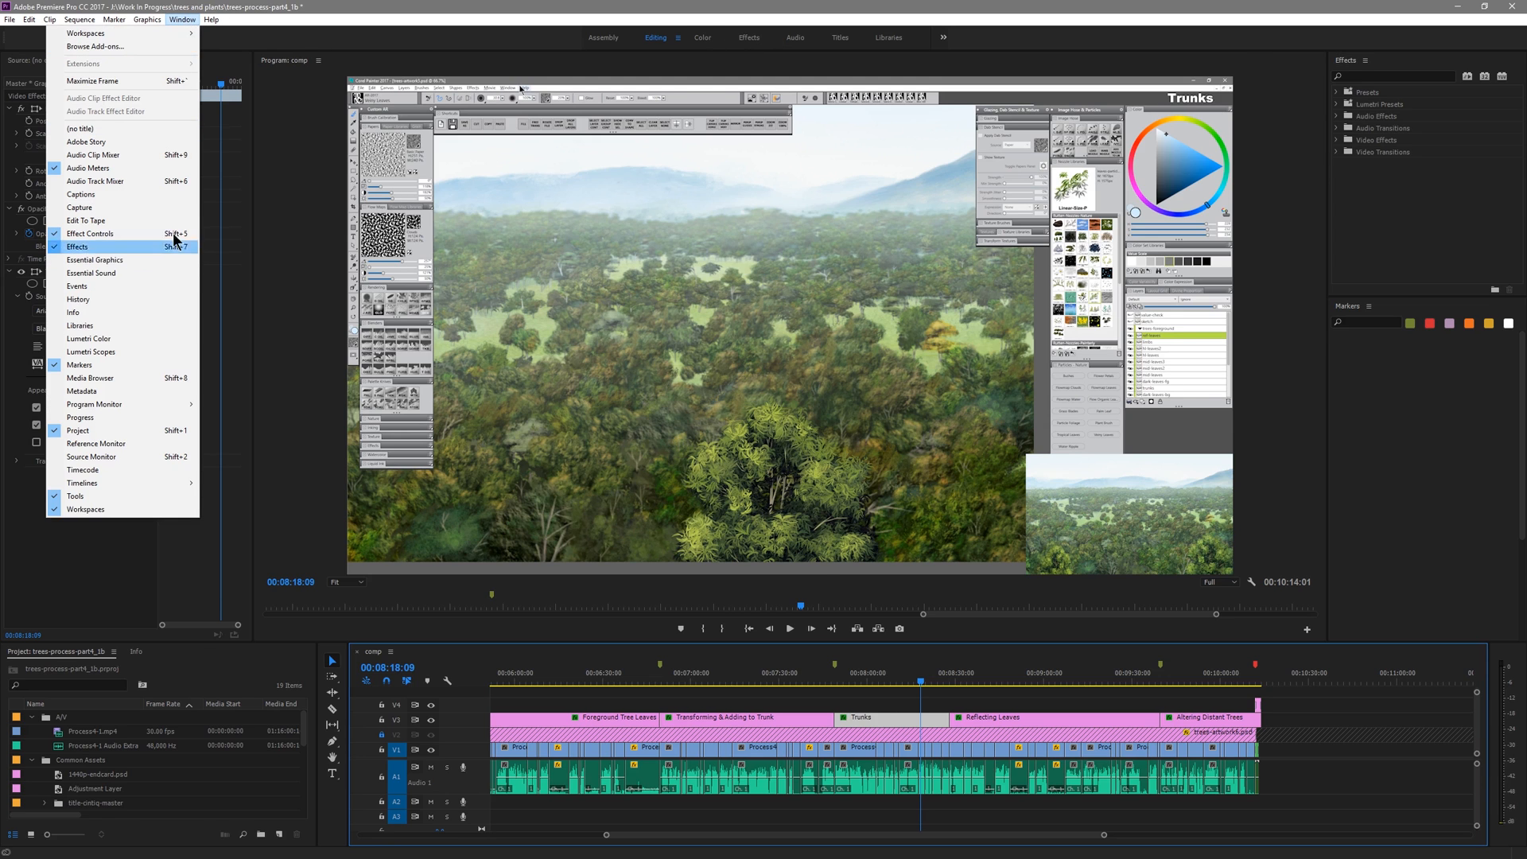
{"action": "left_click", "coordinate": [92, 259]}
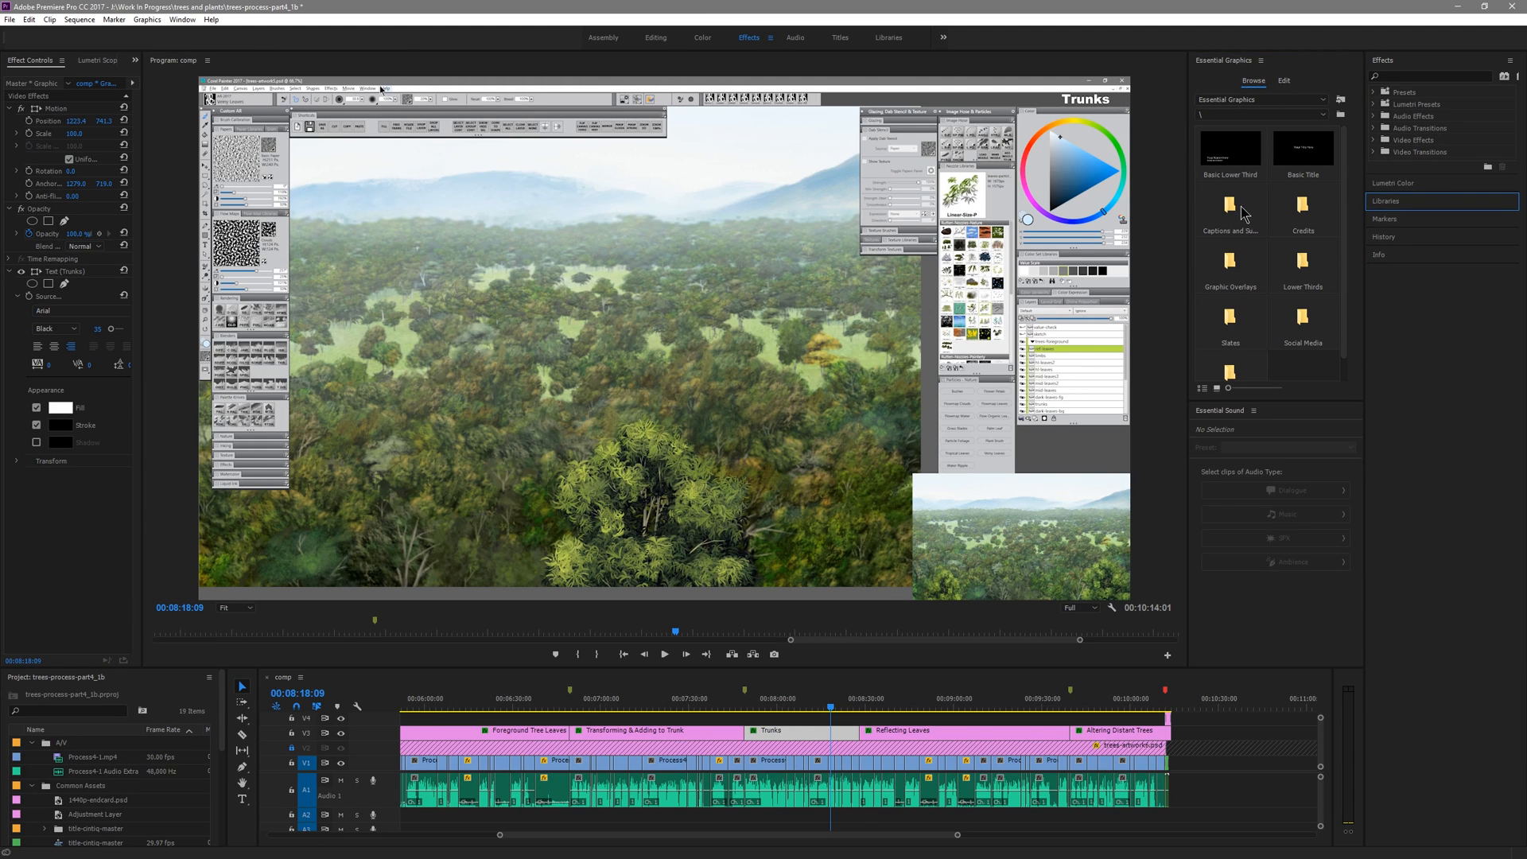
{"action": "mouse_move", "coordinate": [1237, 159]}
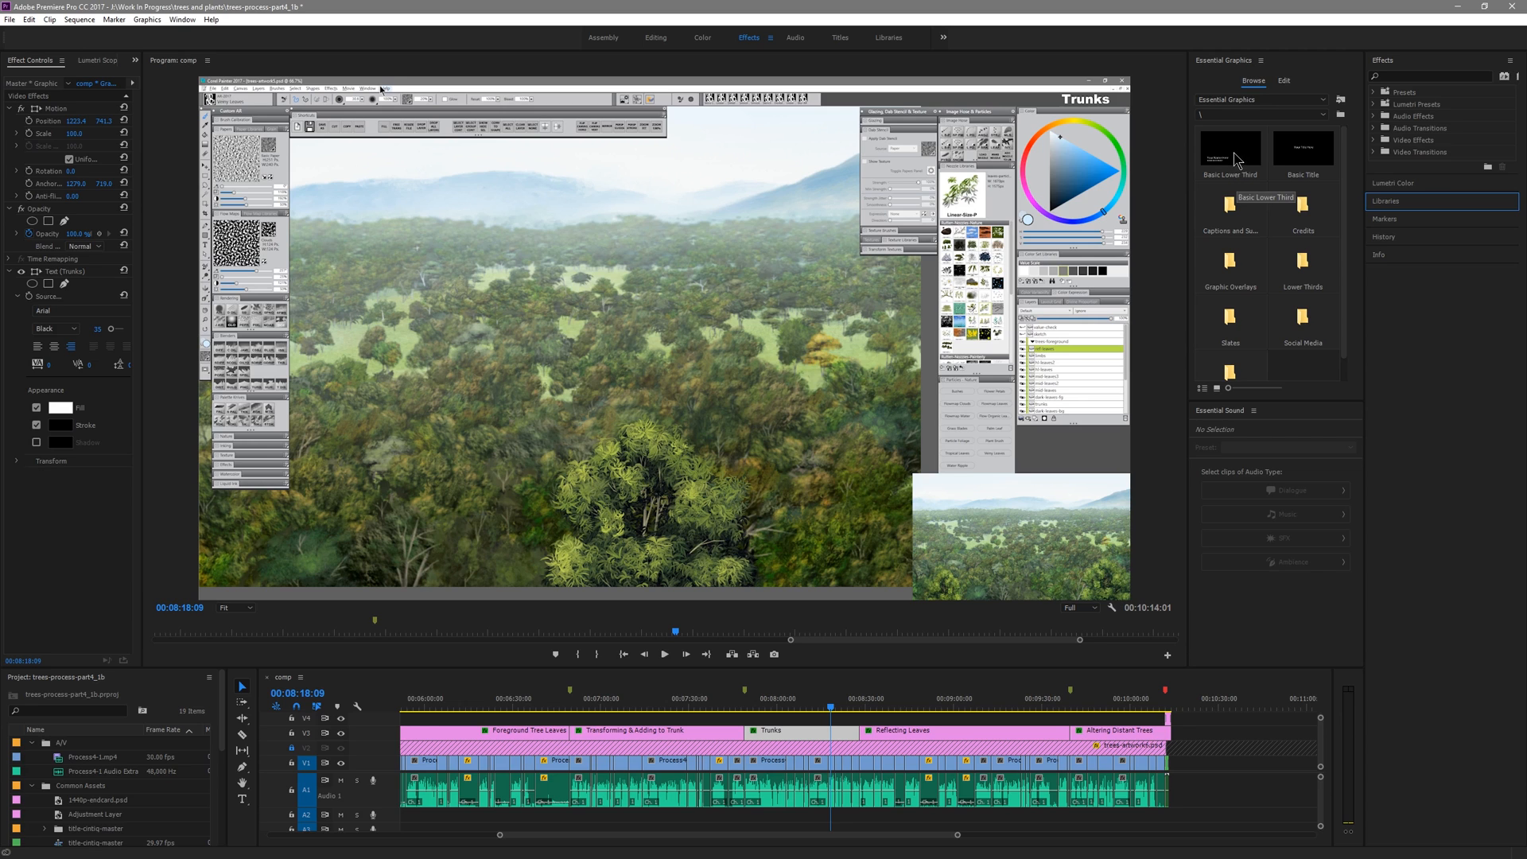
{"action": "mouse_move", "coordinate": [1301, 160]}
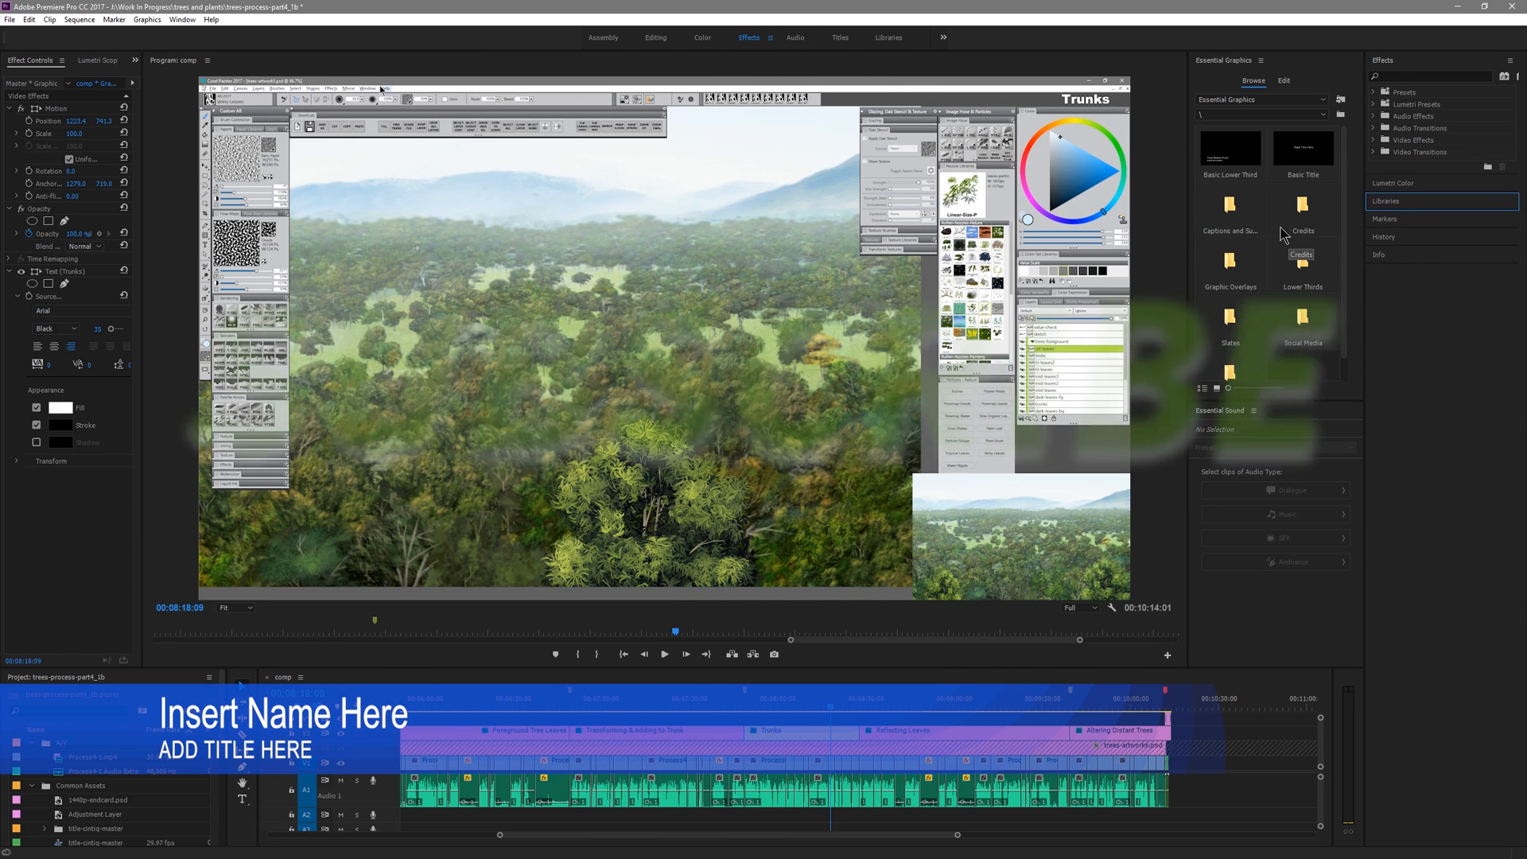
{"action": "mouse_move", "coordinate": [1187, 266]}
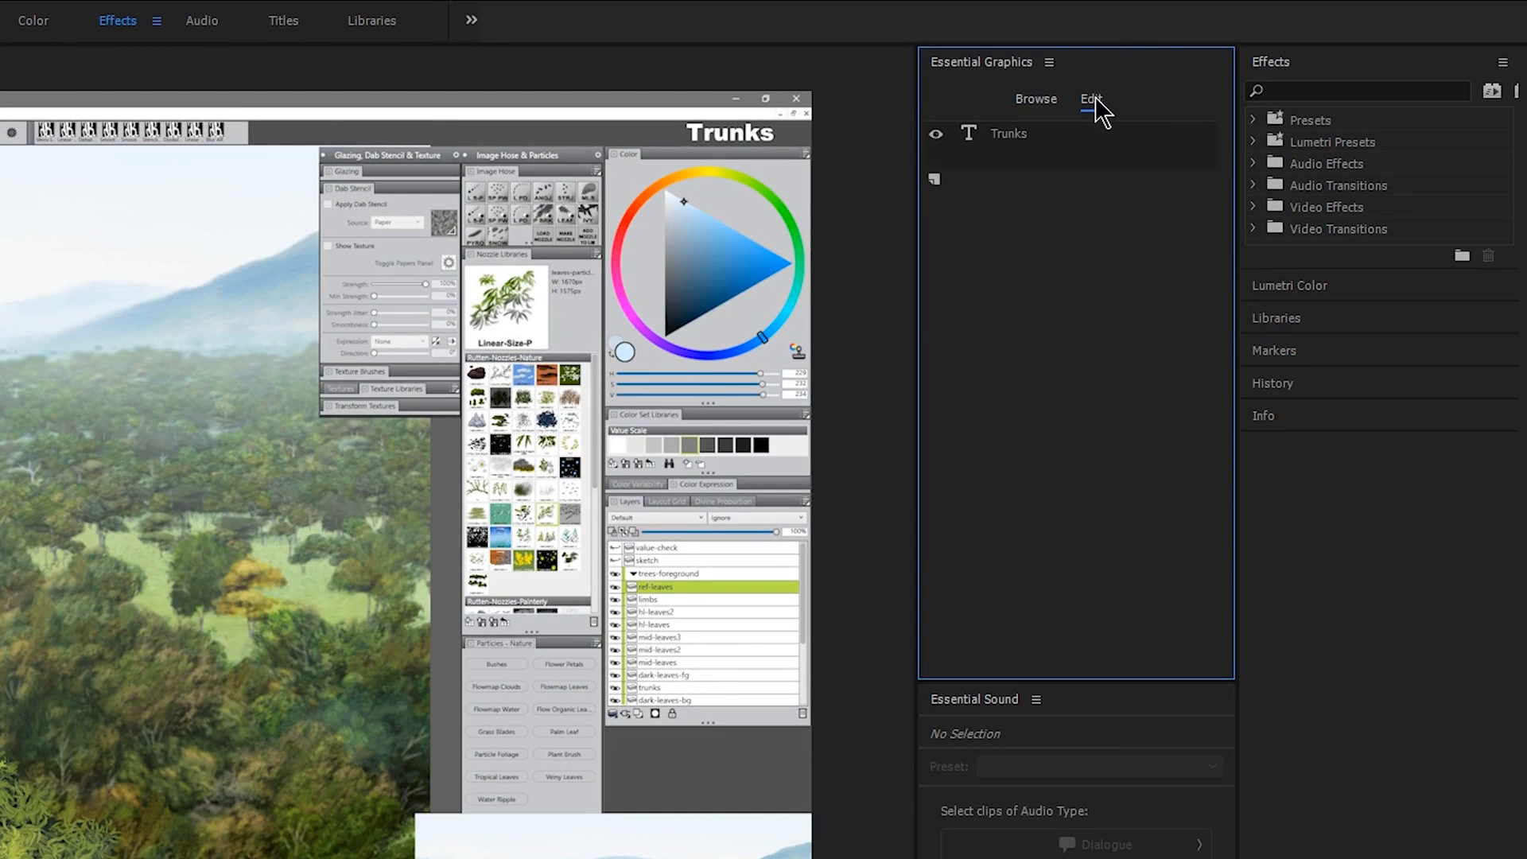
- Review the Trunks text layer's position, text style, fill and stroke in the Edit tab
{"action": "left_click", "coordinate": [1009, 133]}
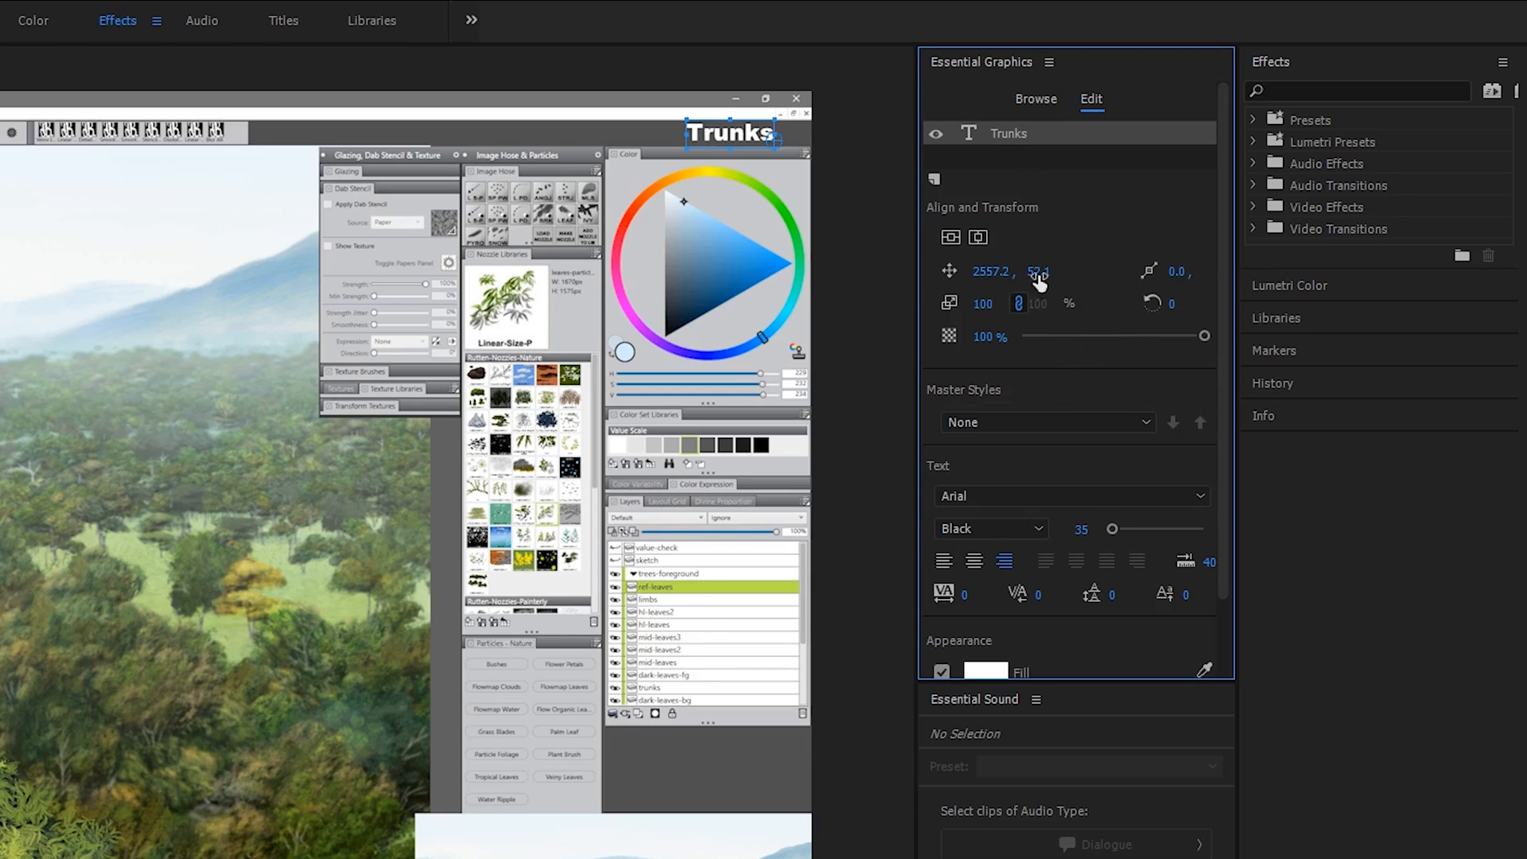
{"action": "scroll", "scroll_direction": "down", "scroll_amount": 3}
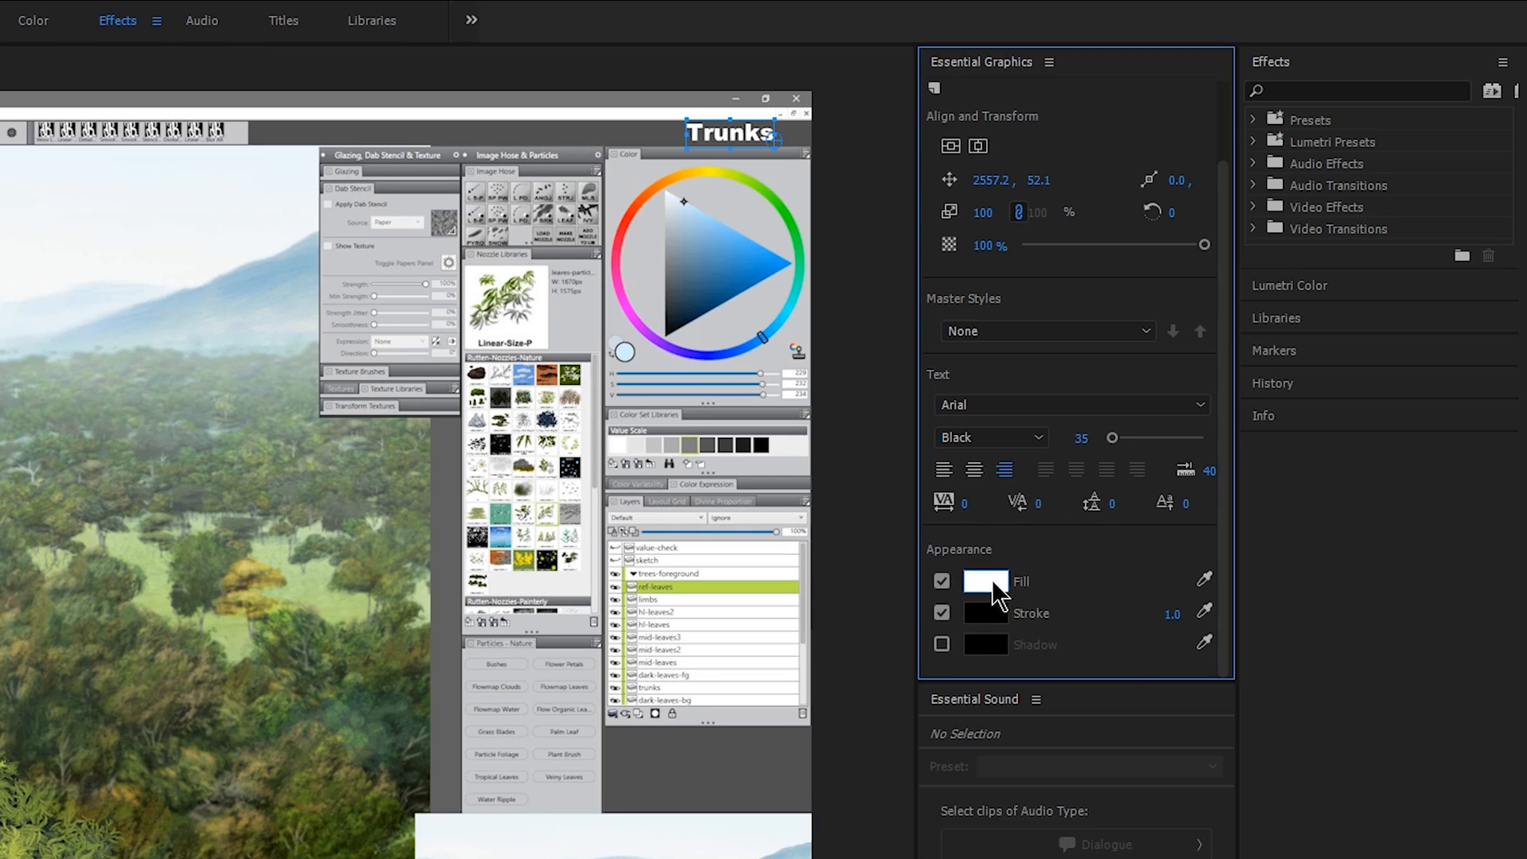
{"action": "mouse_move", "coordinate": [992, 668]}
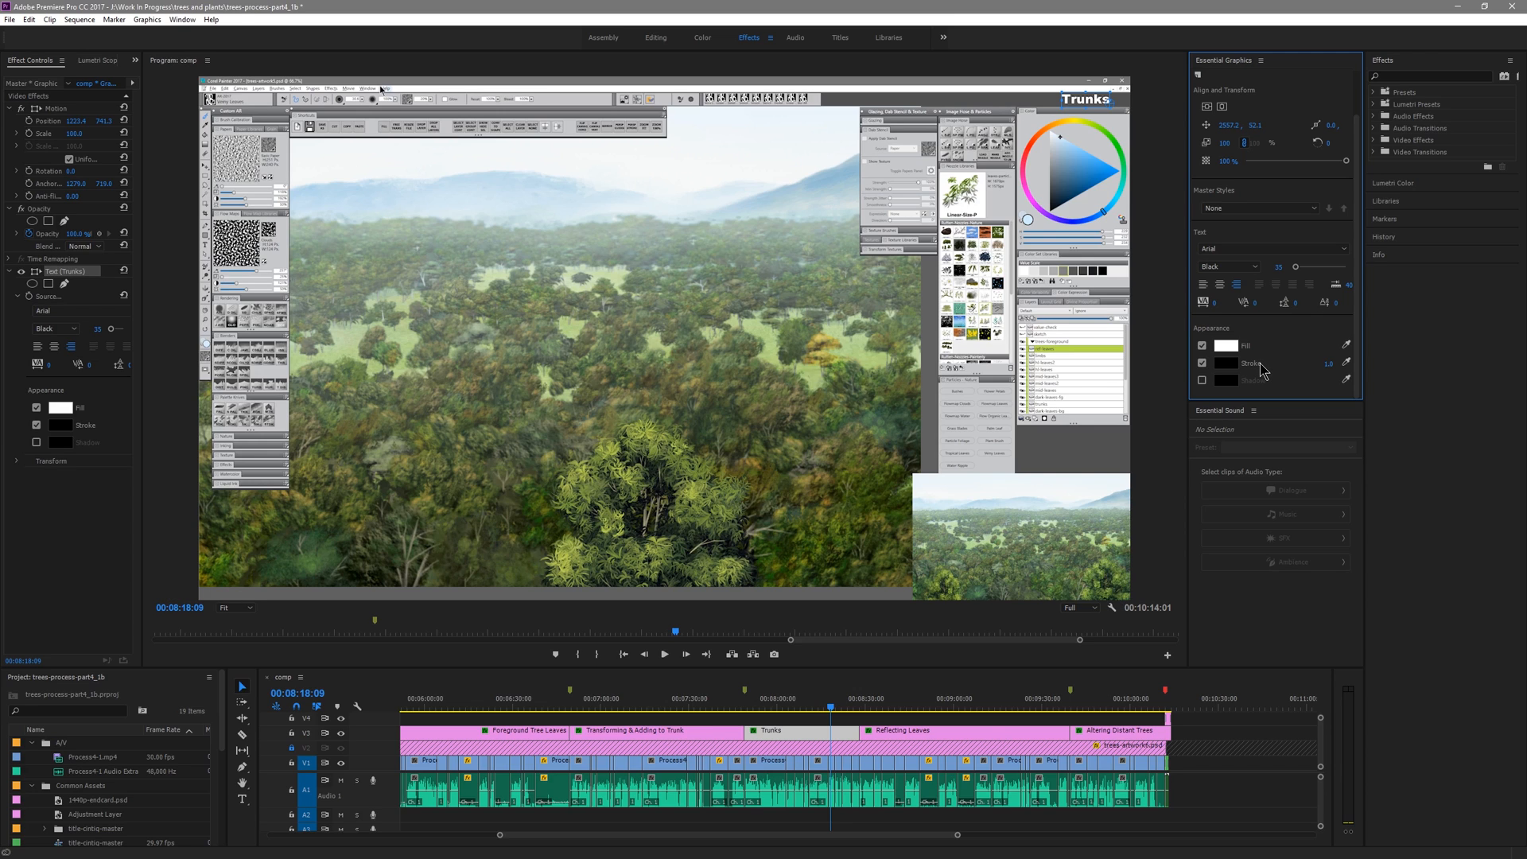
{"action": "mouse_move", "coordinate": [1285, 310]}
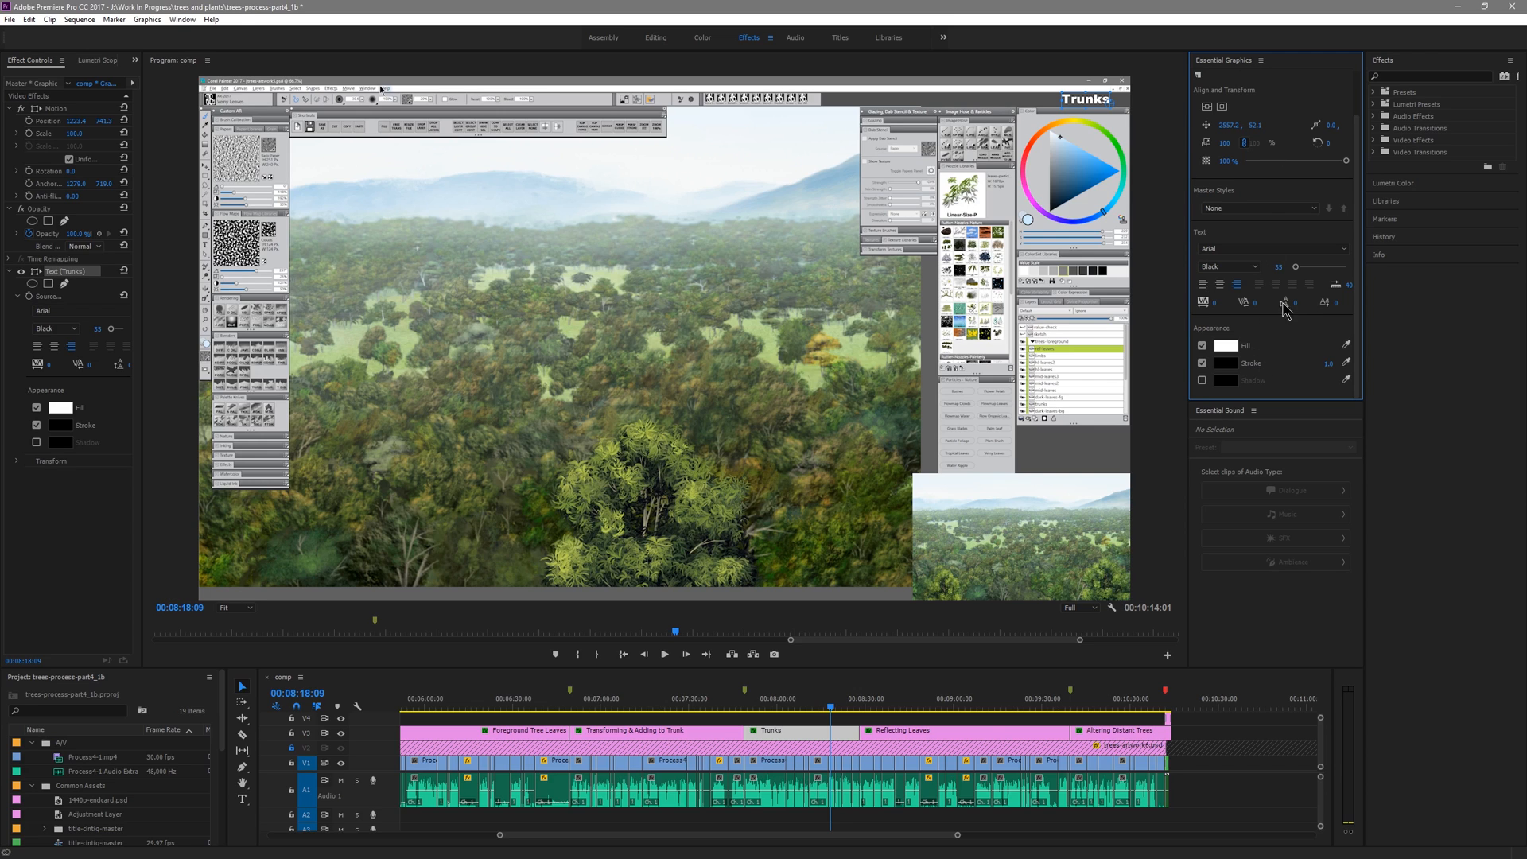
{"action": "mouse_move", "coordinate": [1078, 104]}
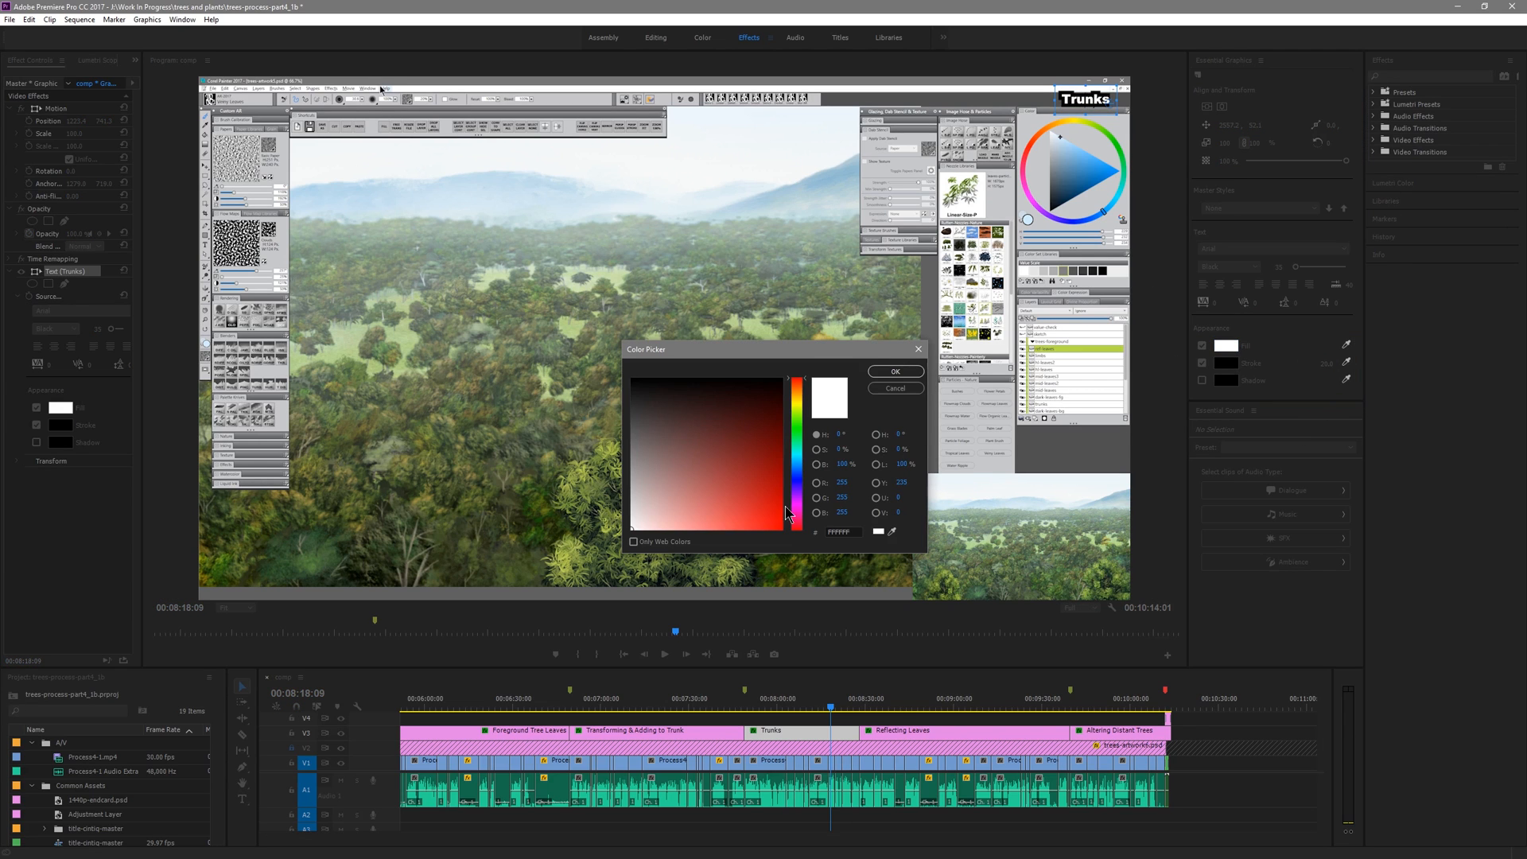
- Change the Trunks title's text fill from white to red
{"action": "left_click", "coordinate": [895, 372]}
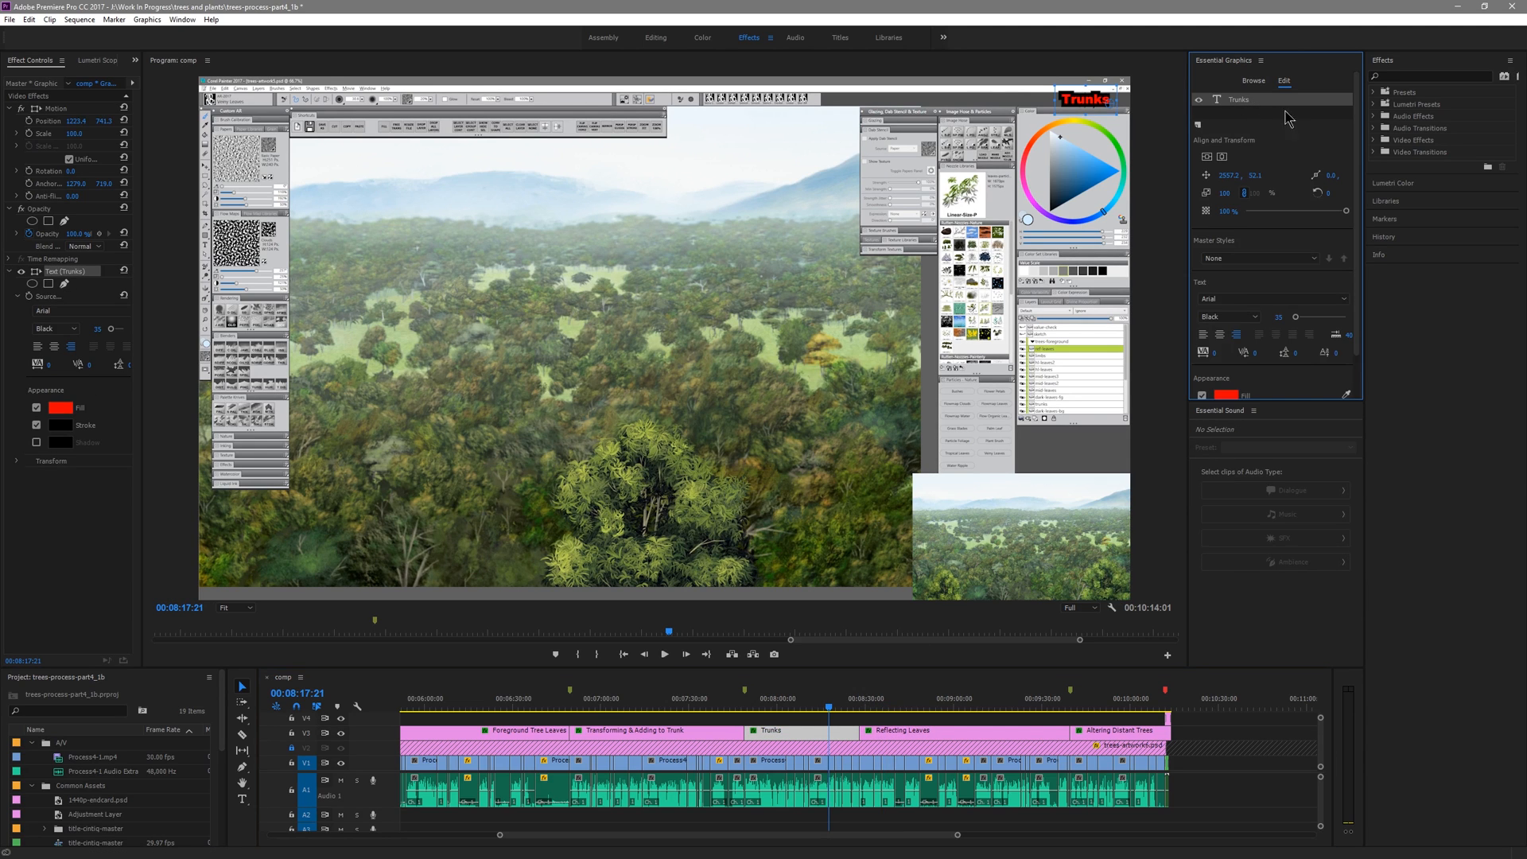
- Save the red Trunks text look as a new master text style
{"action": "left_click", "coordinate": [1258, 257]}
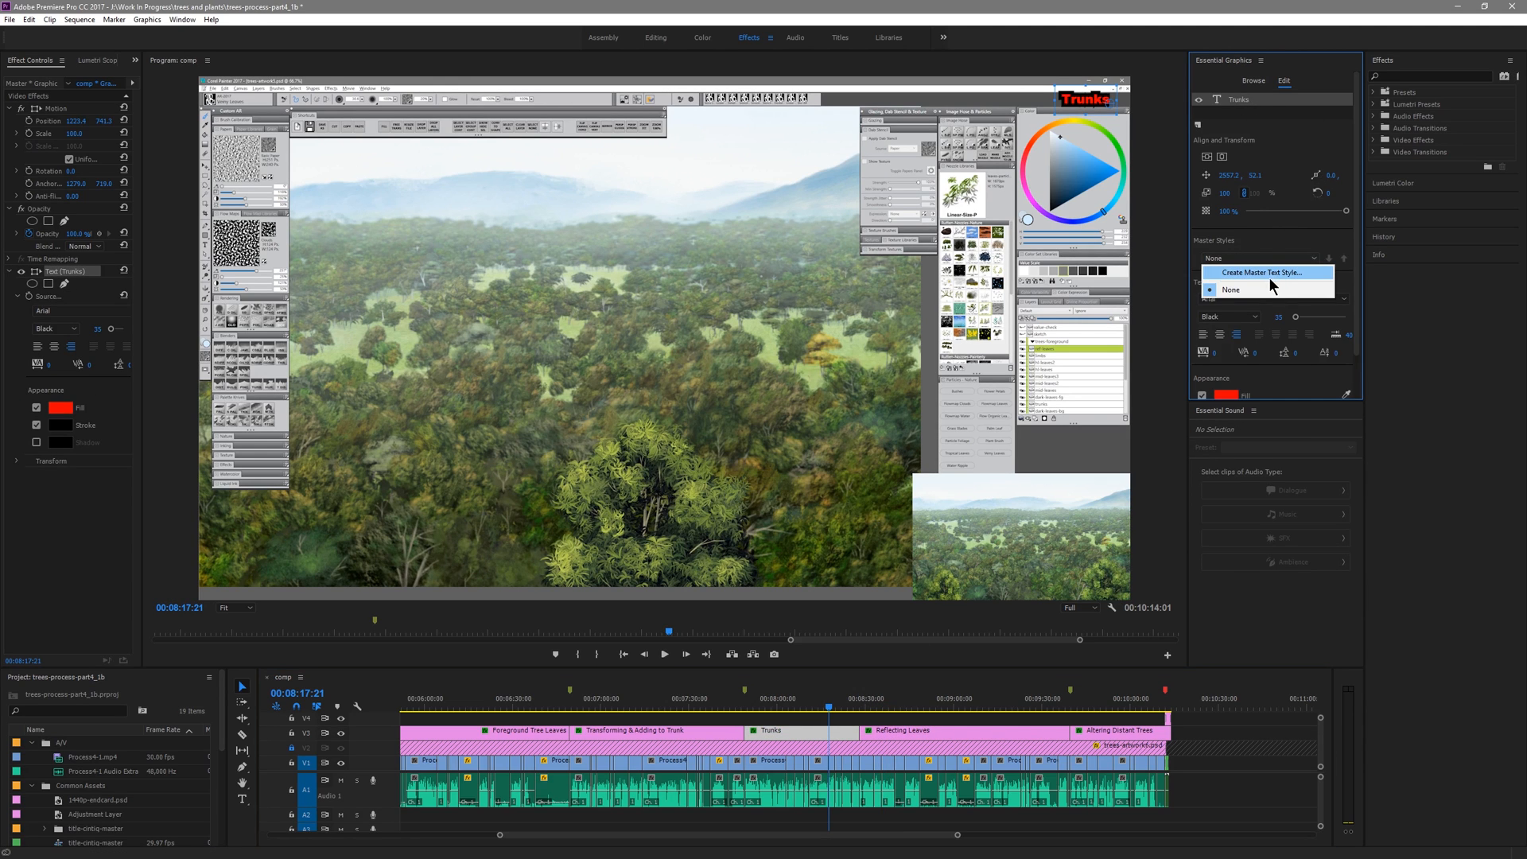
{"action": "left_click", "coordinate": [1231, 290]}
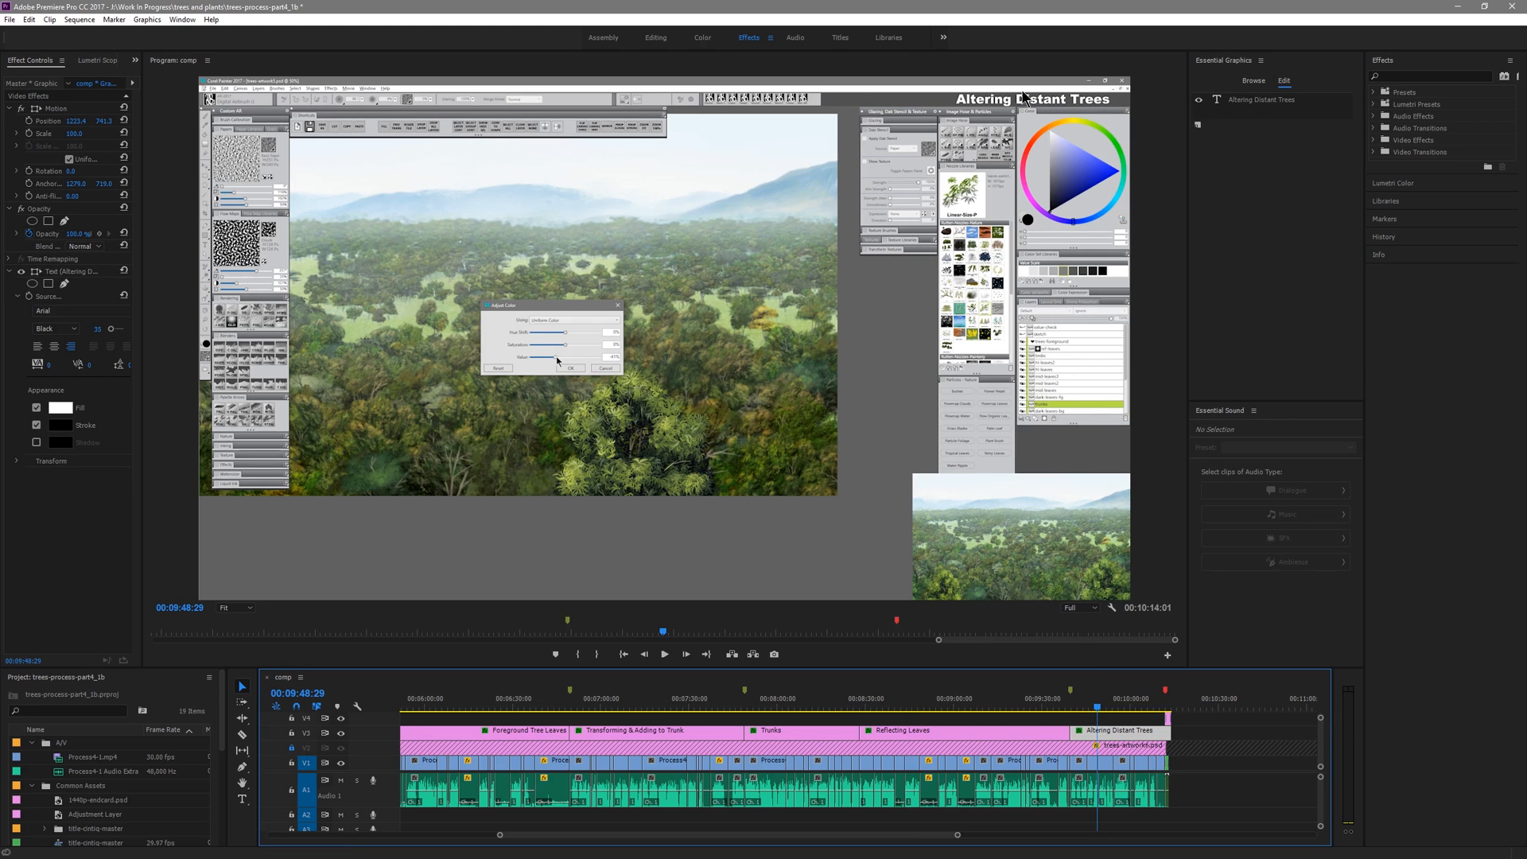
{"action": "mouse_move", "coordinate": [917, 696]}
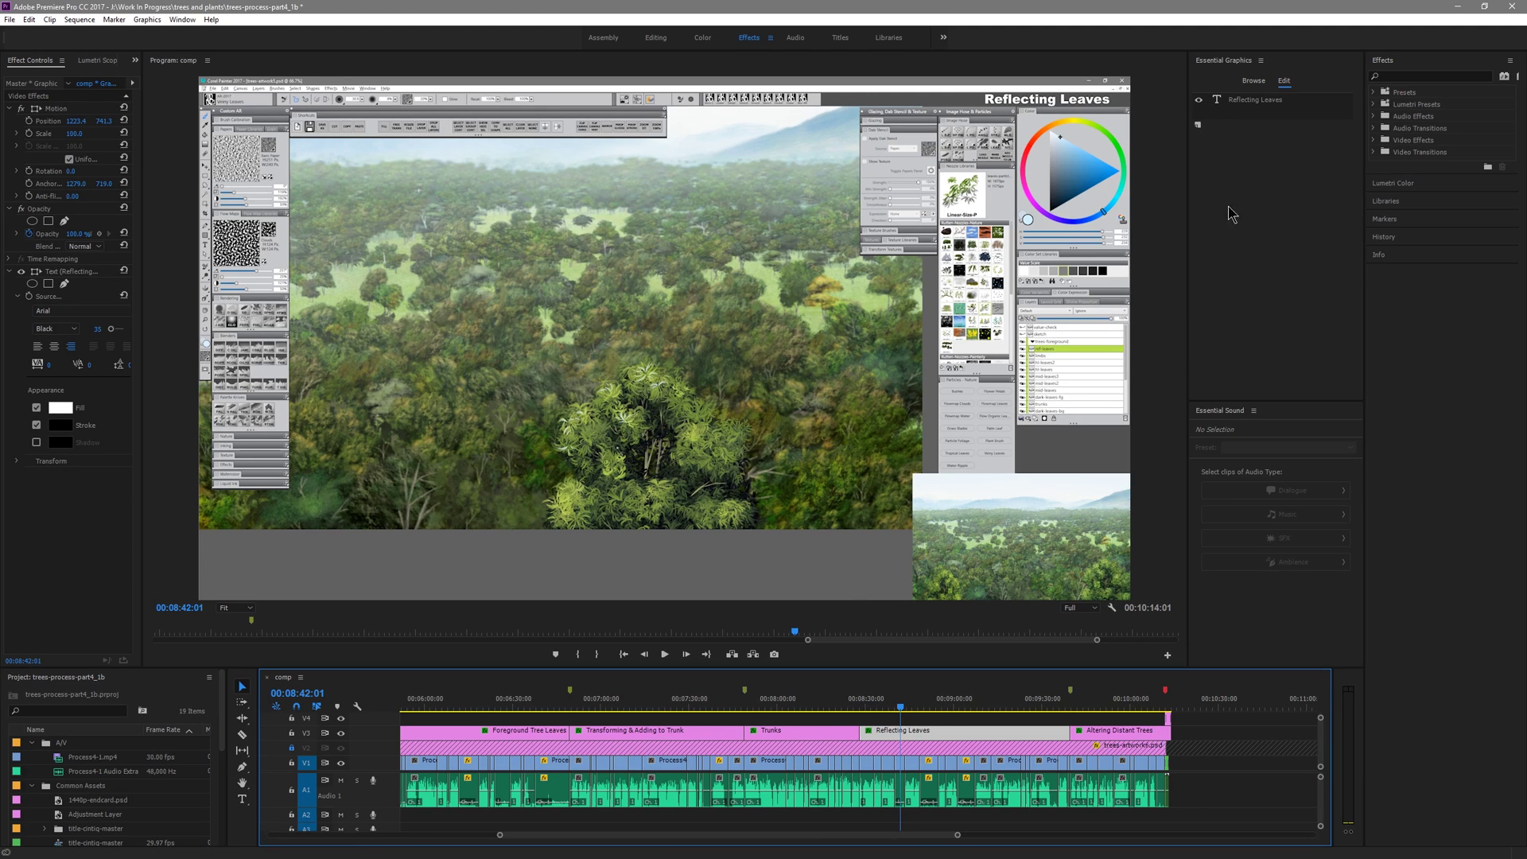
{"action": "mouse_move", "coordinate": [1197, 127]}
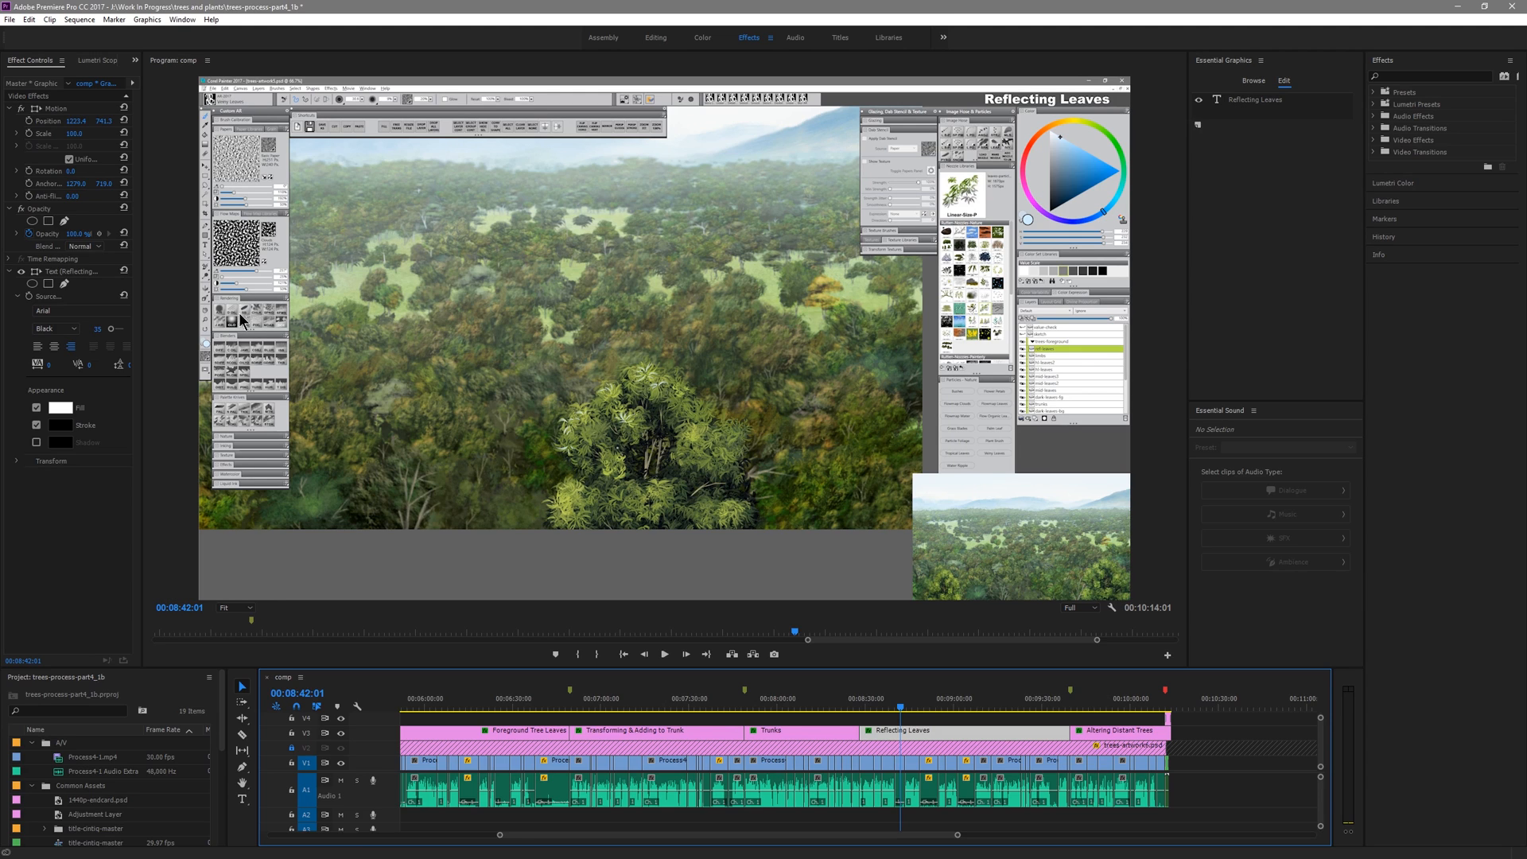
{"action": "mouse_move", "coordinate": [1018, 246]}
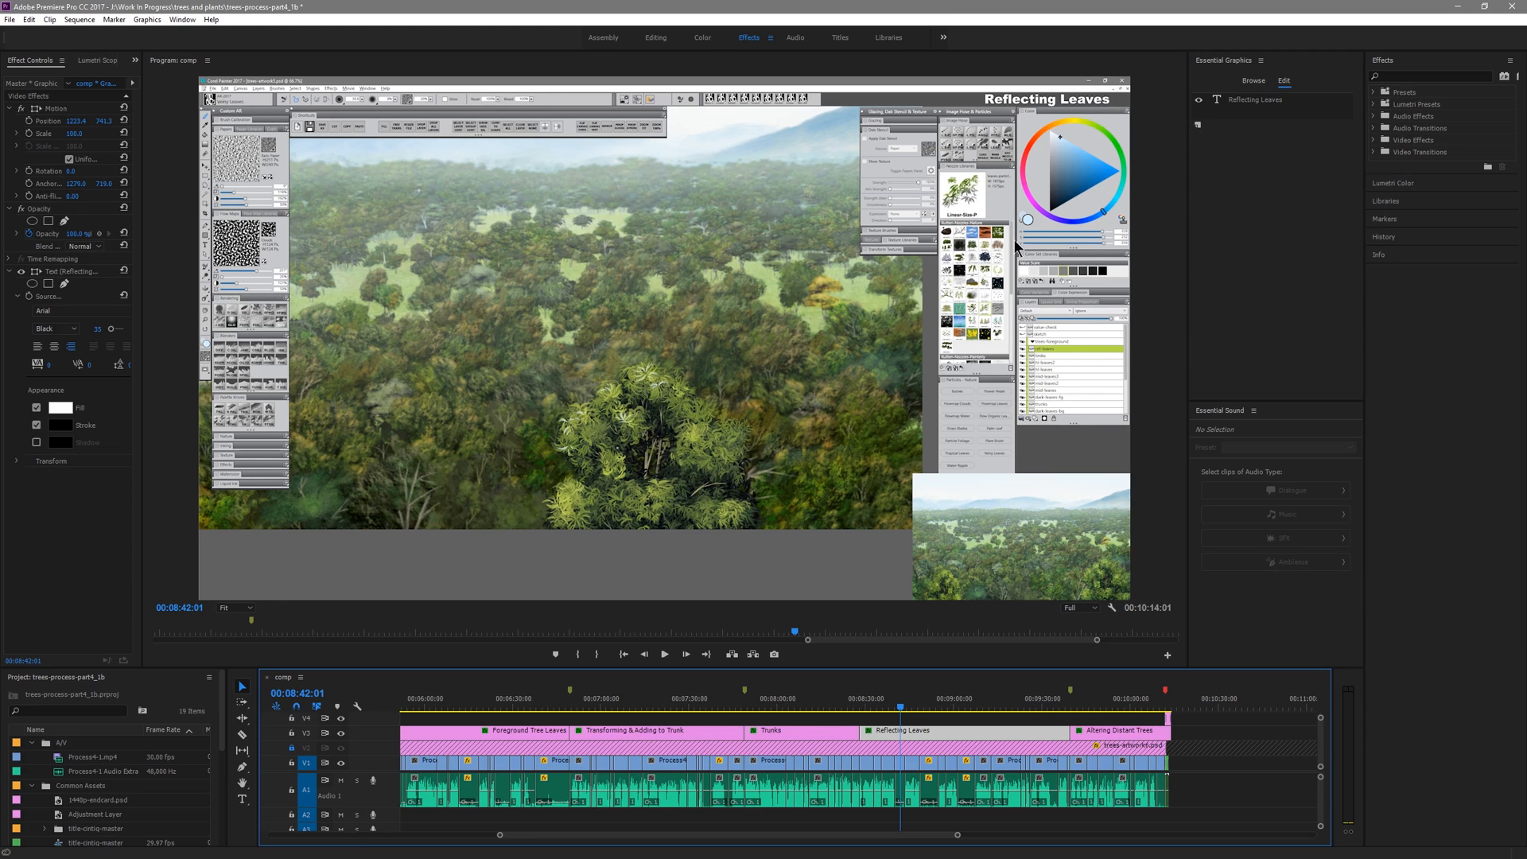
{"action": "mouse_move", "coordinate": [1199, 129]}
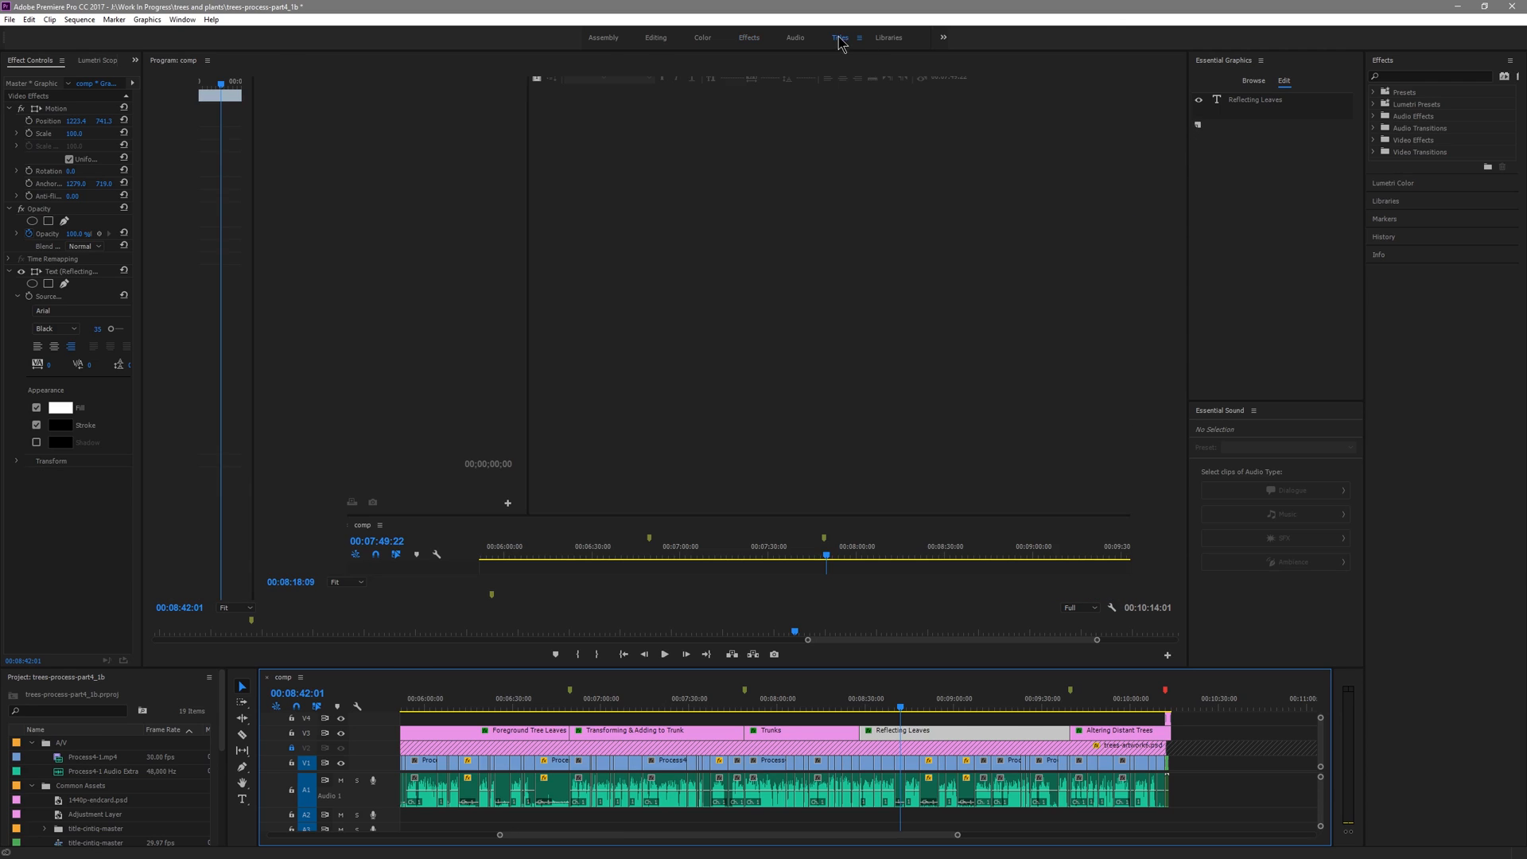
- Switch to the Titles workspace with its legacy title editor
{"action": "left_click", "coordinate": [837, 38]}
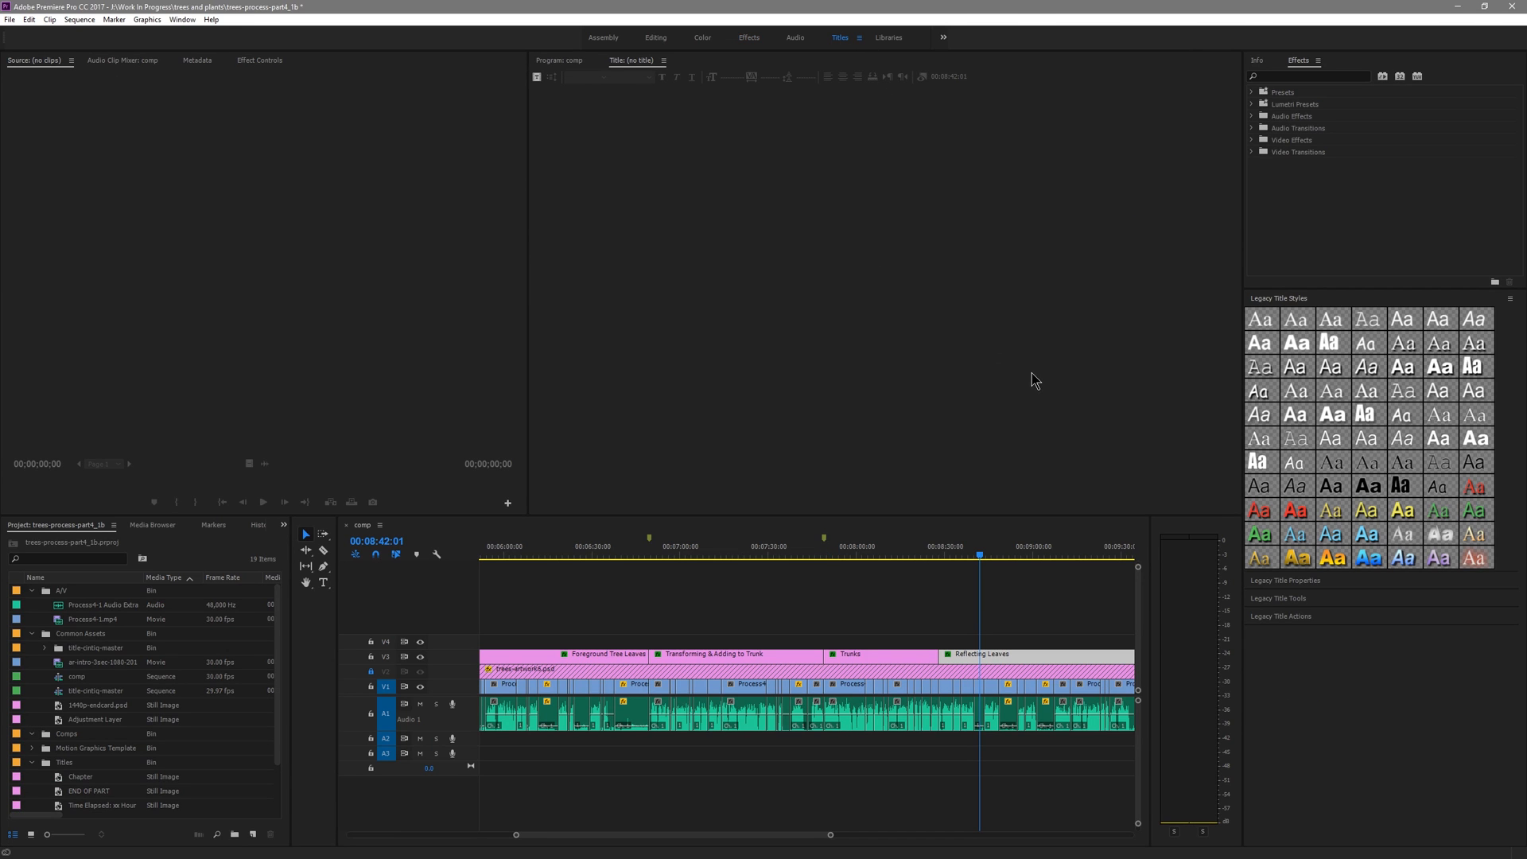
{"action": "mouse_move", "coordinate": [688, 36]}
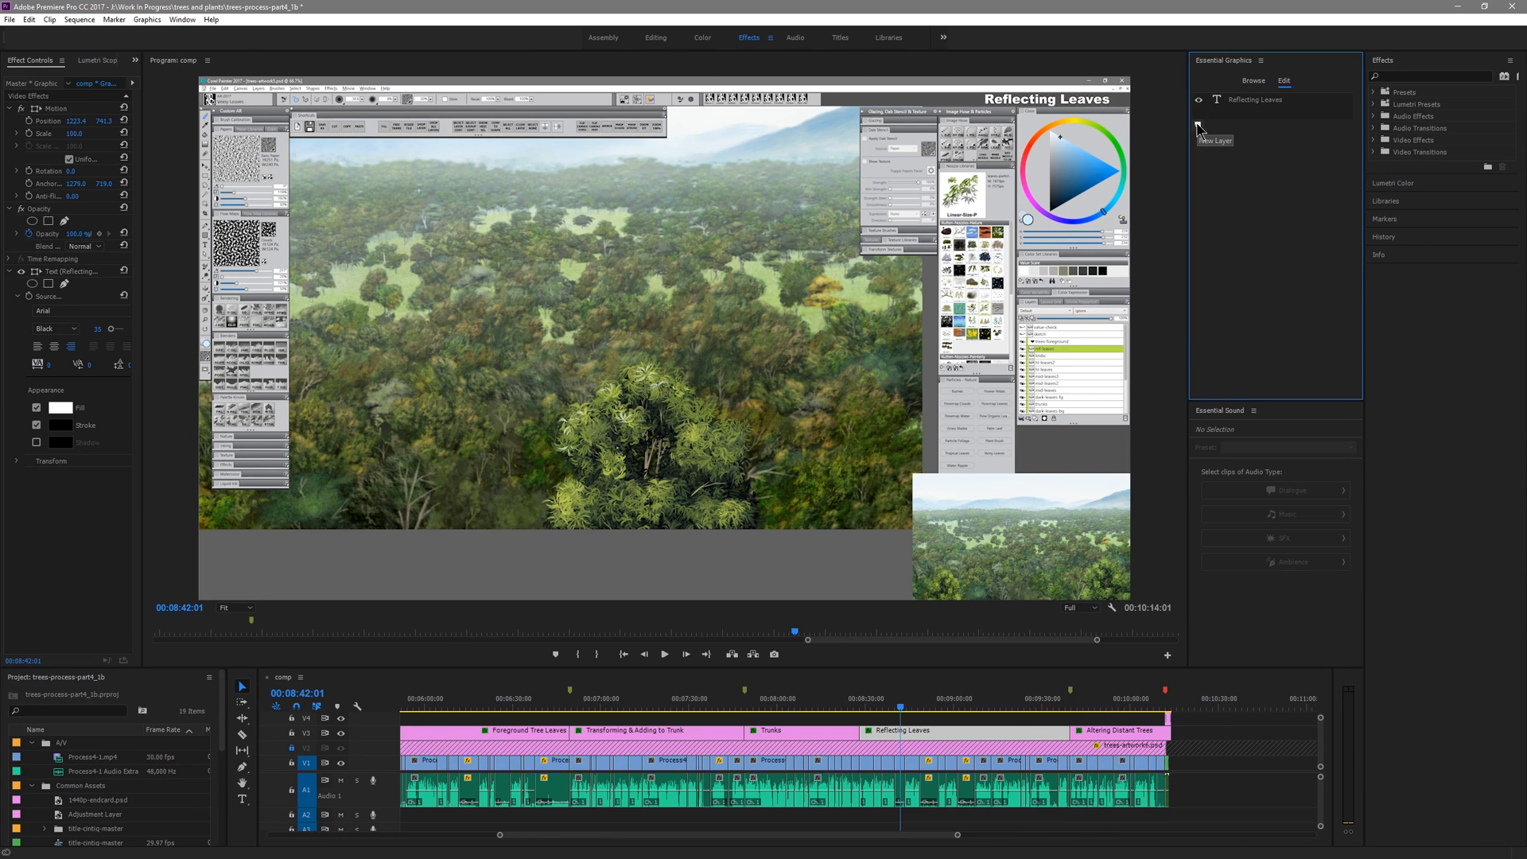
- Add a rectangle layer and size it over the brush icon in the left panel
{"action": "left_click", "coordinate": [1198, 125]}
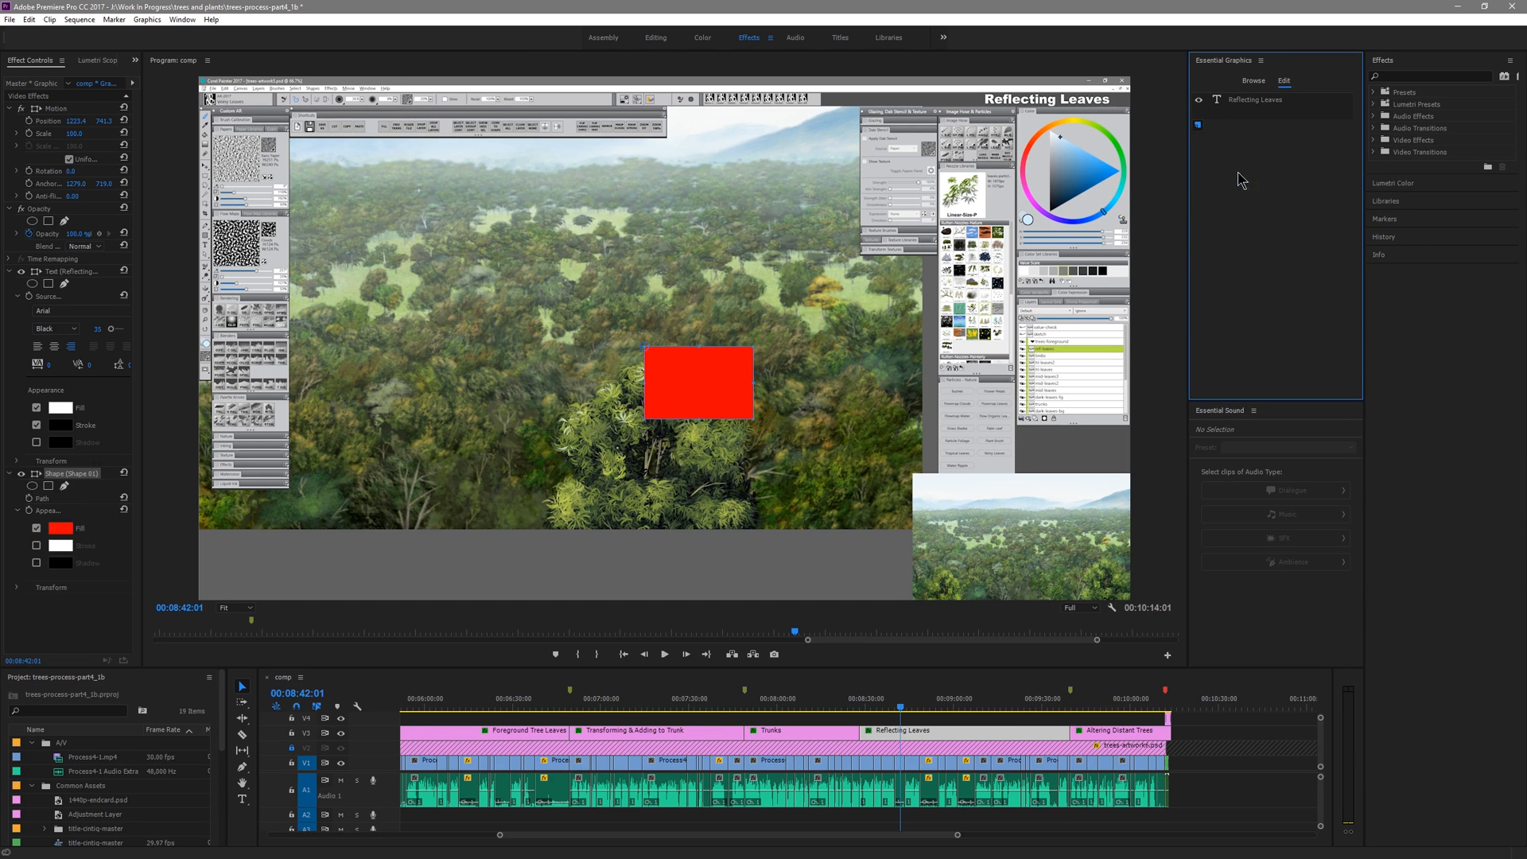
{"action": "left_click_drag", "start_coordinate": [696, 382], "coordinate": [901, 252]}
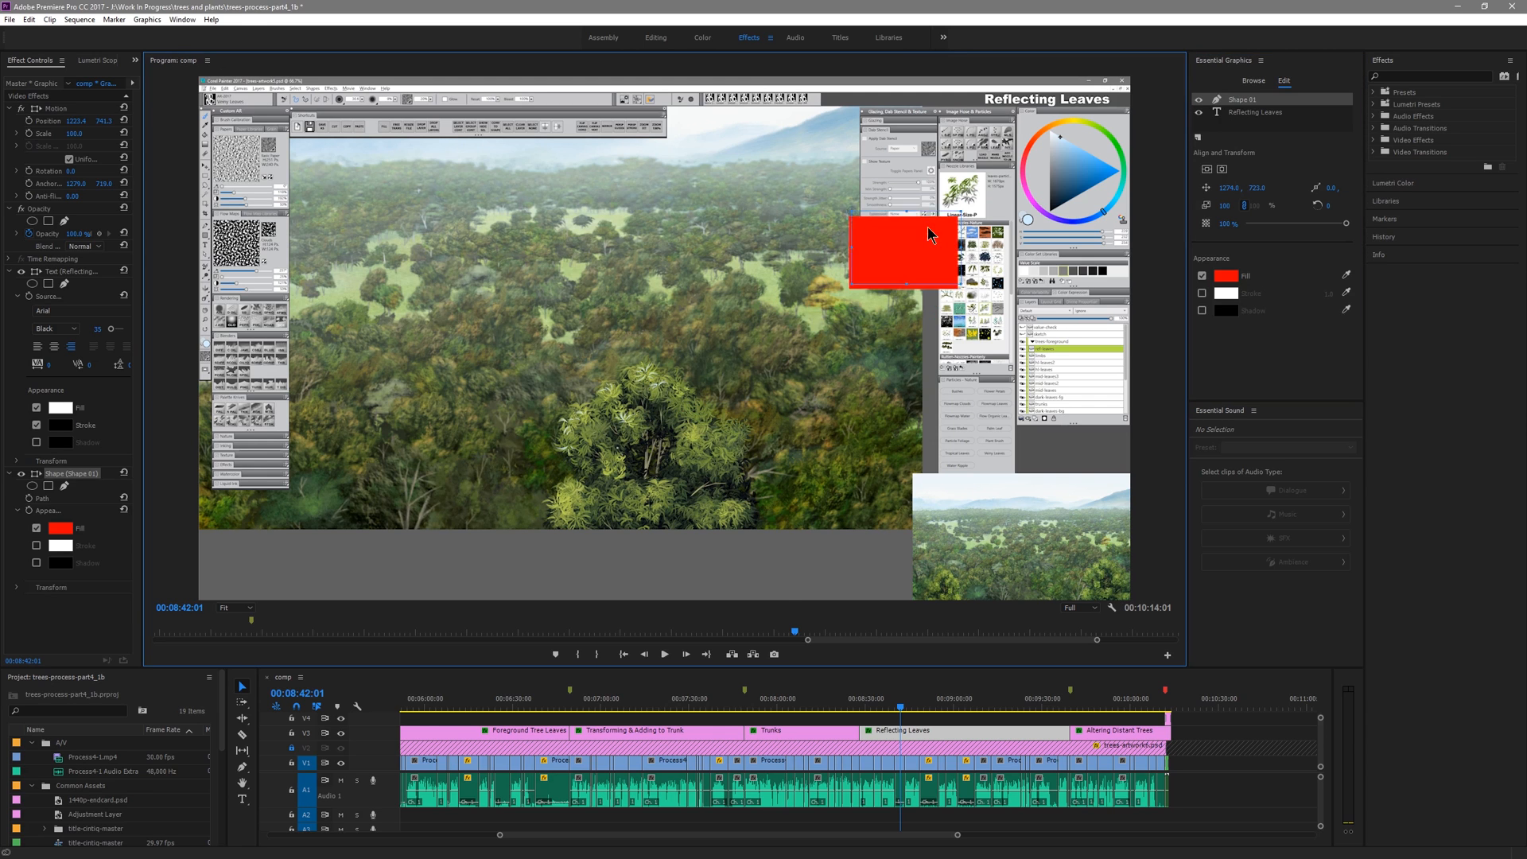
{"action": "left_click_drag", "start_coordinate": [902, 248], "coordinate": [935, 165]}
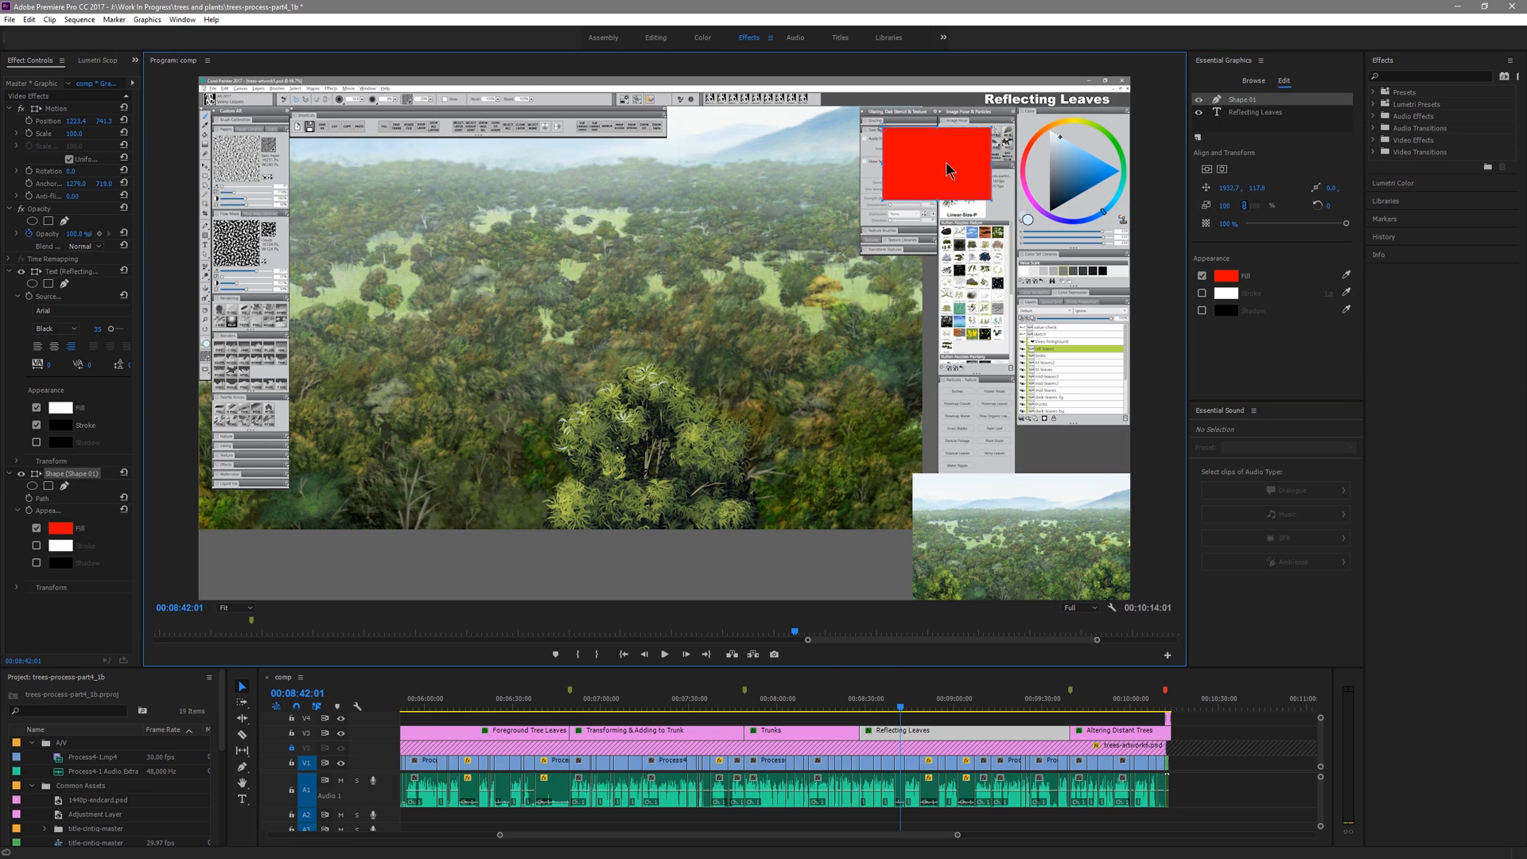
{"action": "left_click_drag", "start_coordinate": [937, 164], "coordinate": [267, 341]}
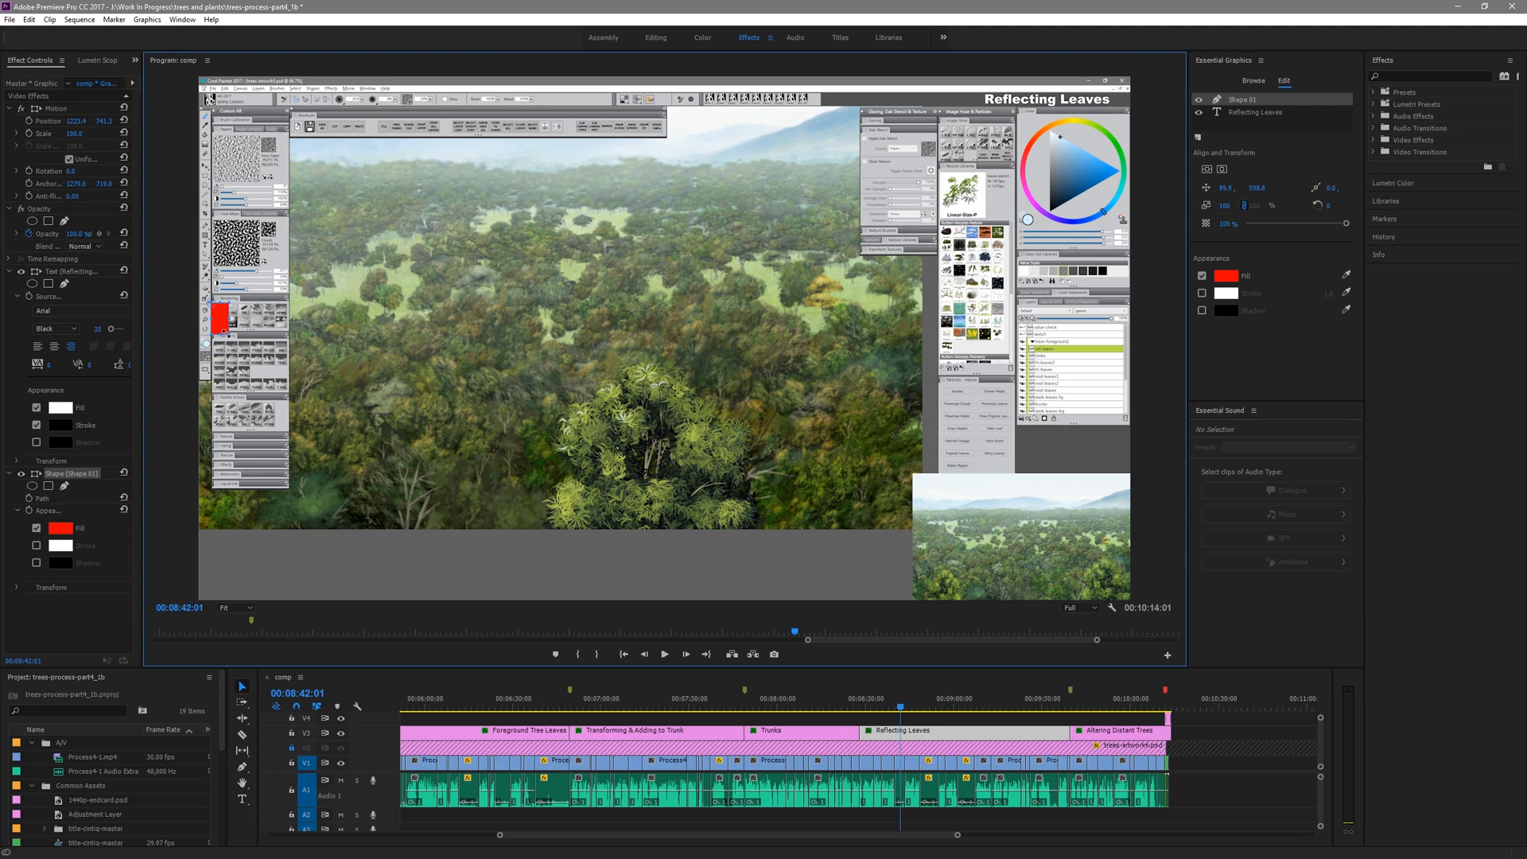
{"action": "mouse_move", "coordinate": [513, 355]}
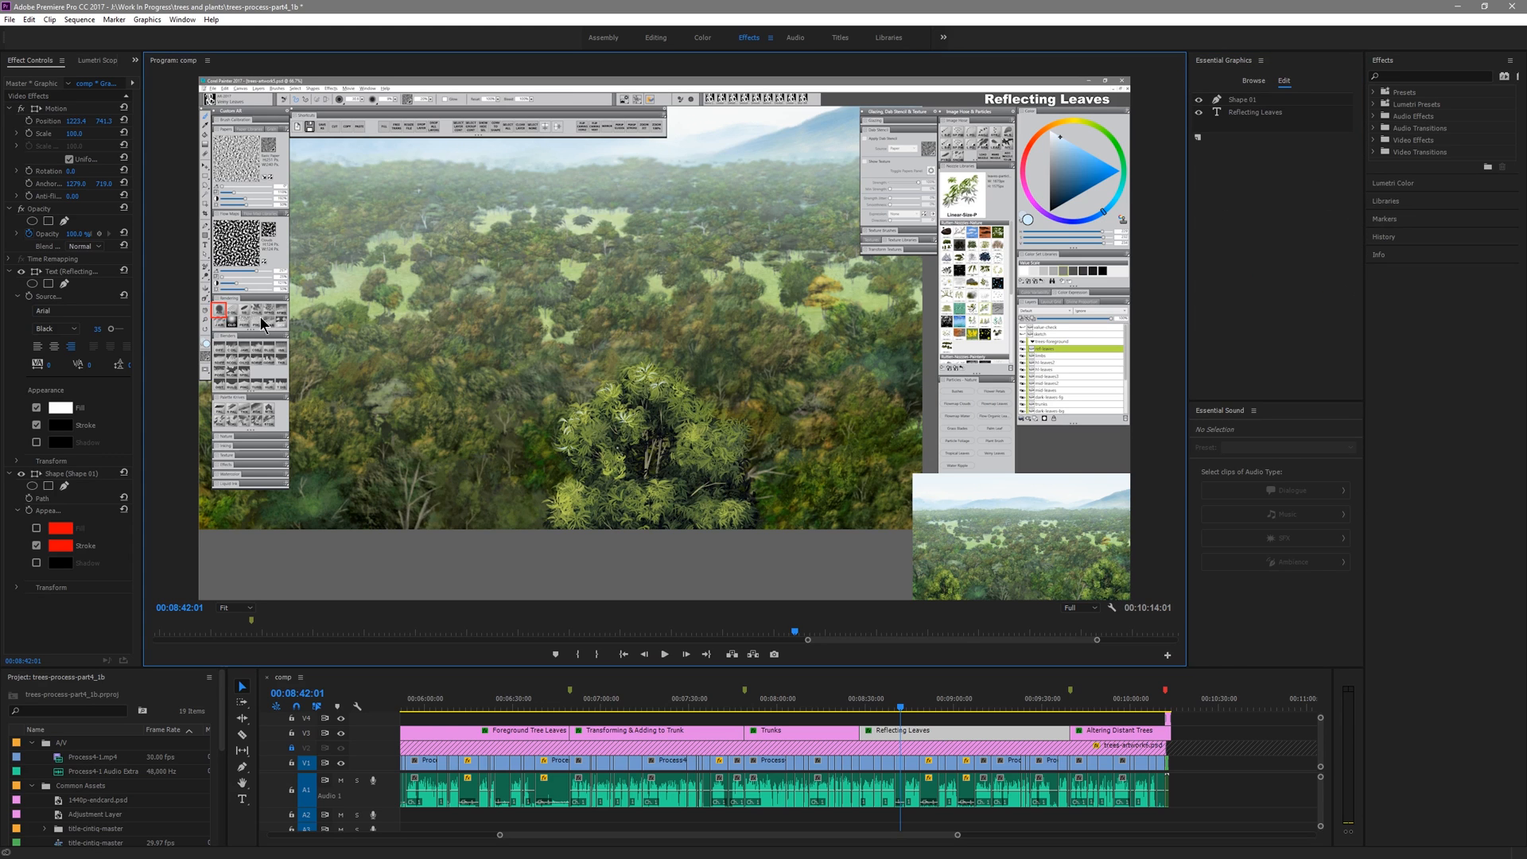
- Zoom the program view to 100% and give the red rectangle outline a drop shadow
{"action": "left_click", "coordinate": [231, 607]}
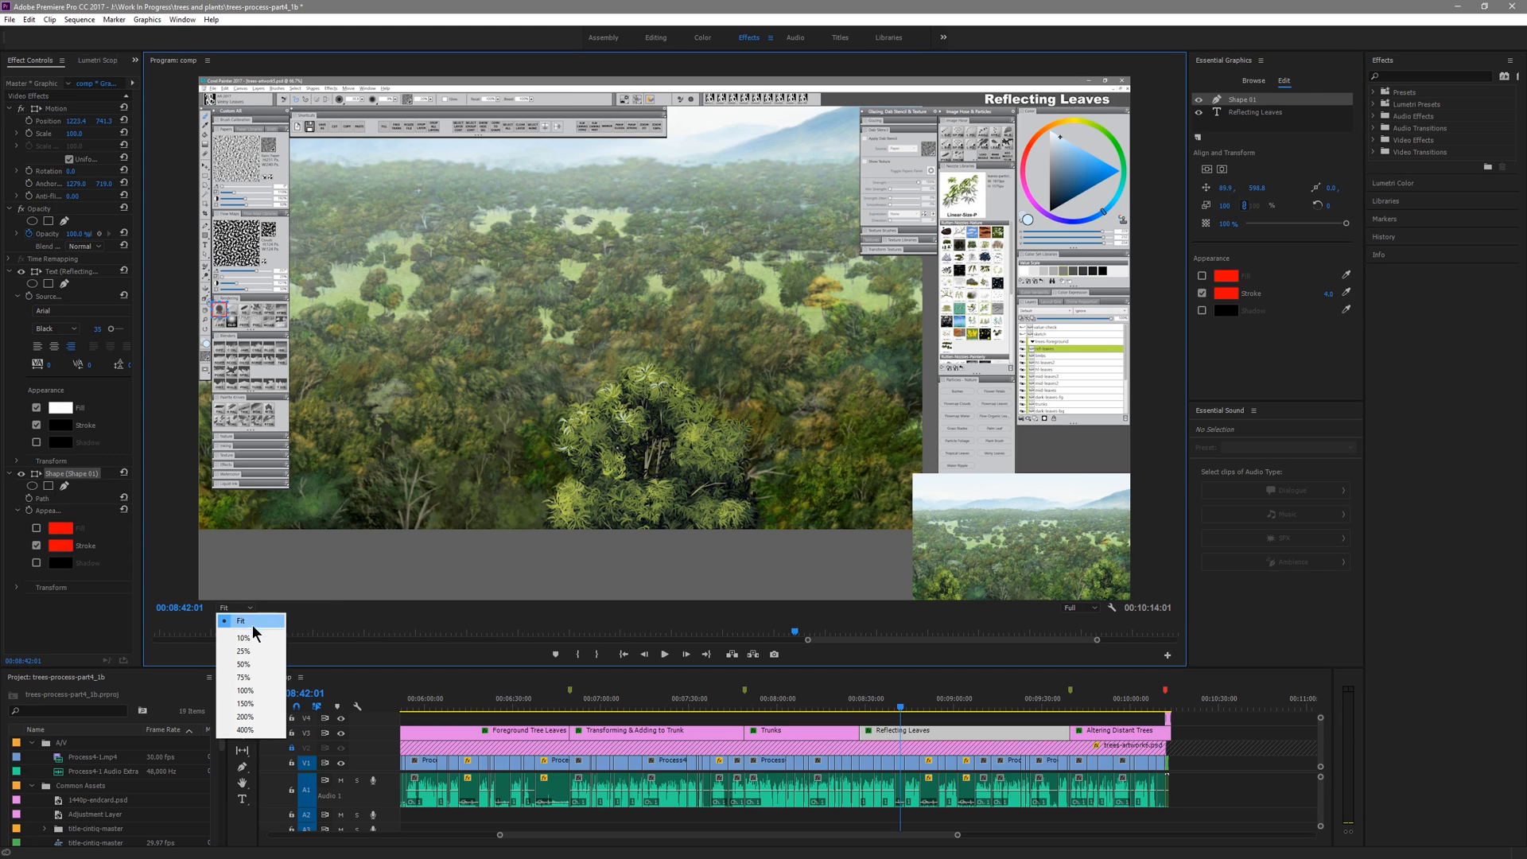
{"action": "left_click", "coordinate": [245, 690]}
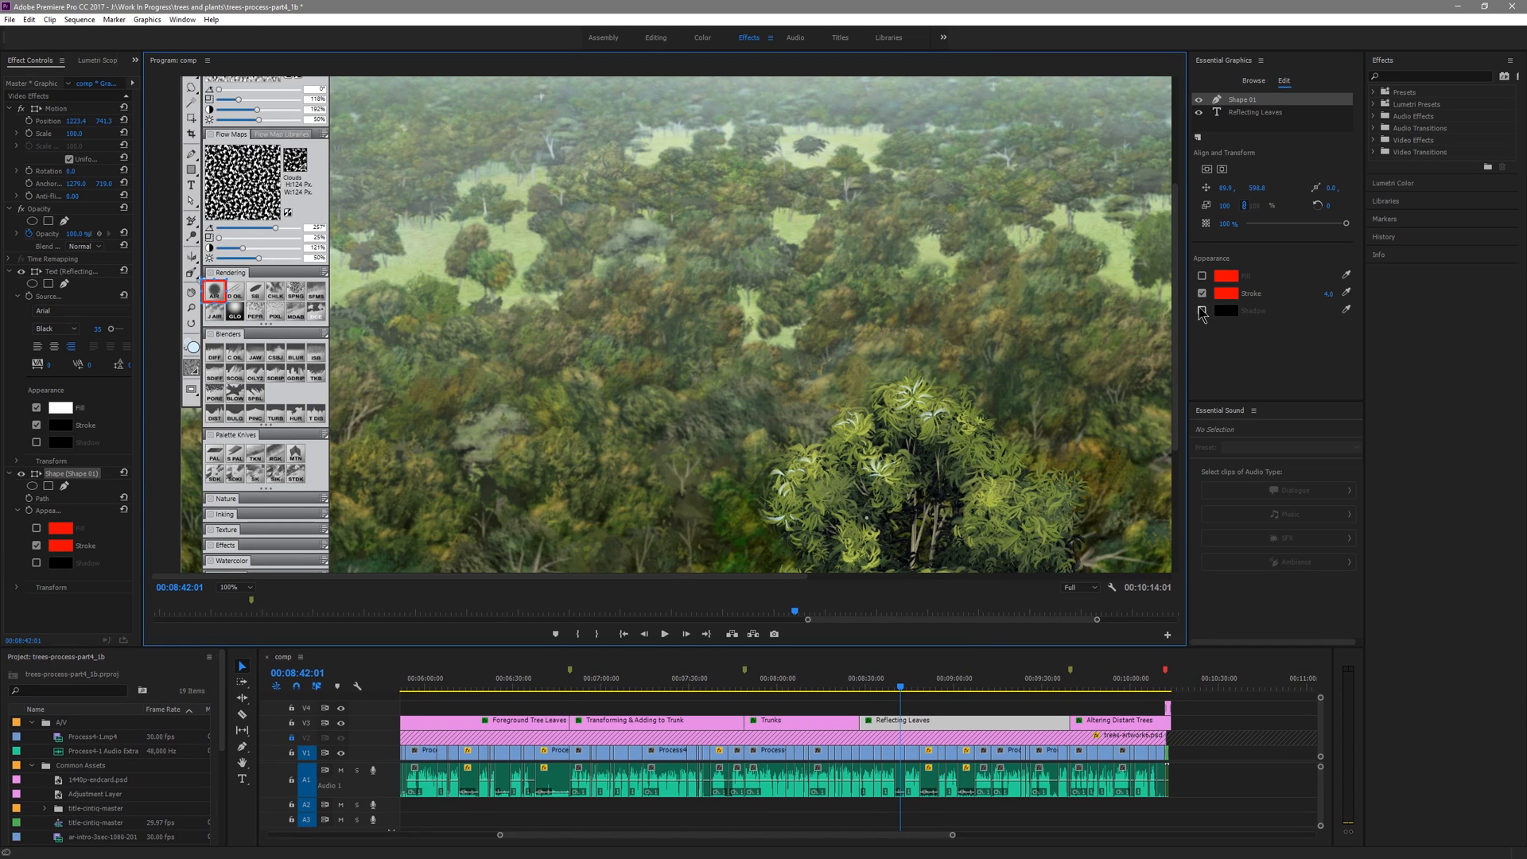
{"action": "left_click", "coordinate": [1201, 310]}
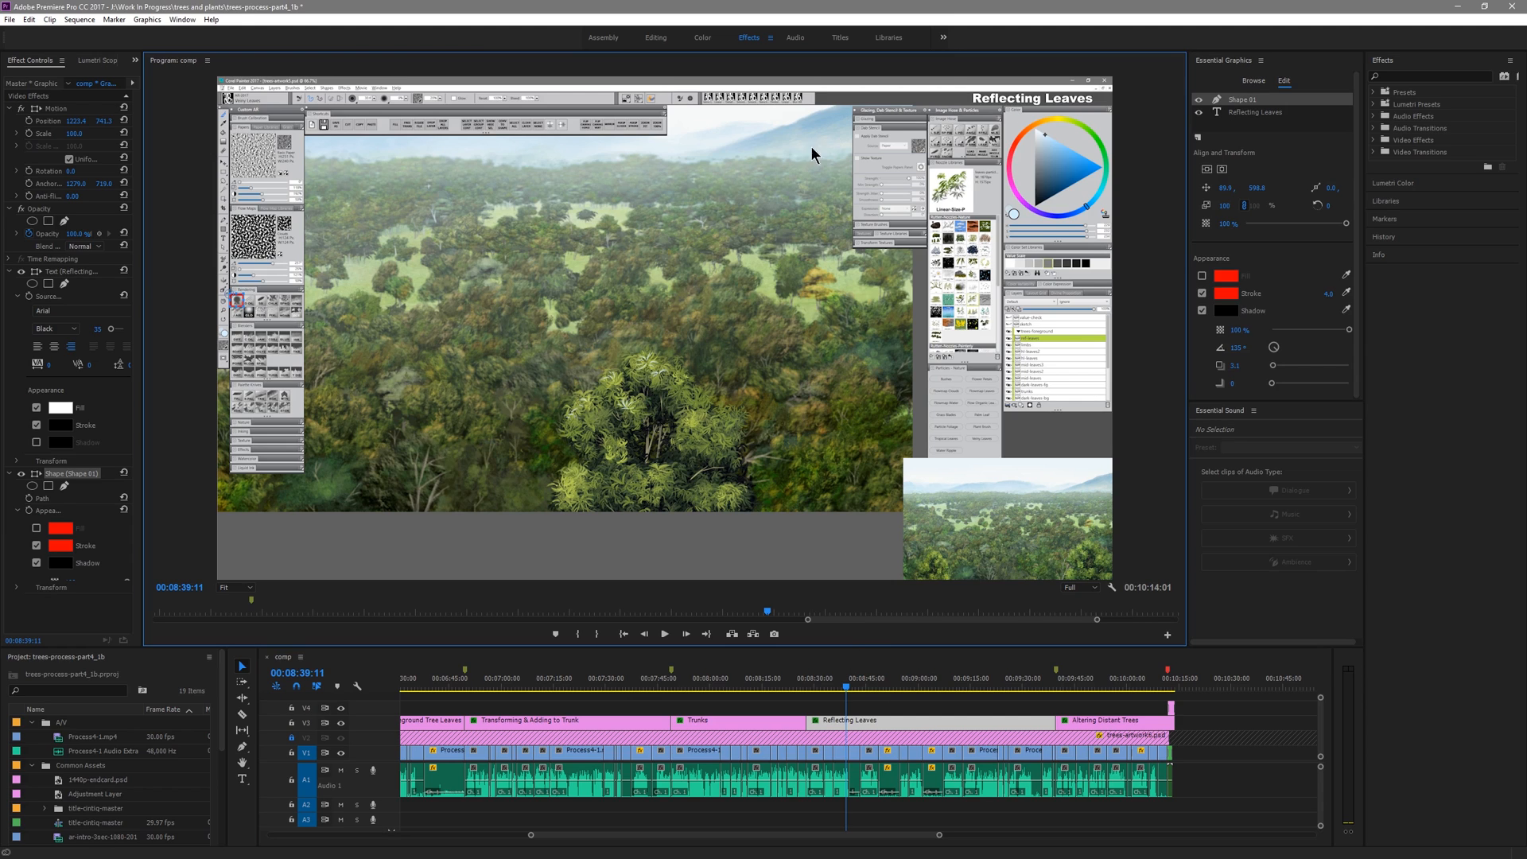
{"action": "mouse_move", "coordinate": [987, 181]}
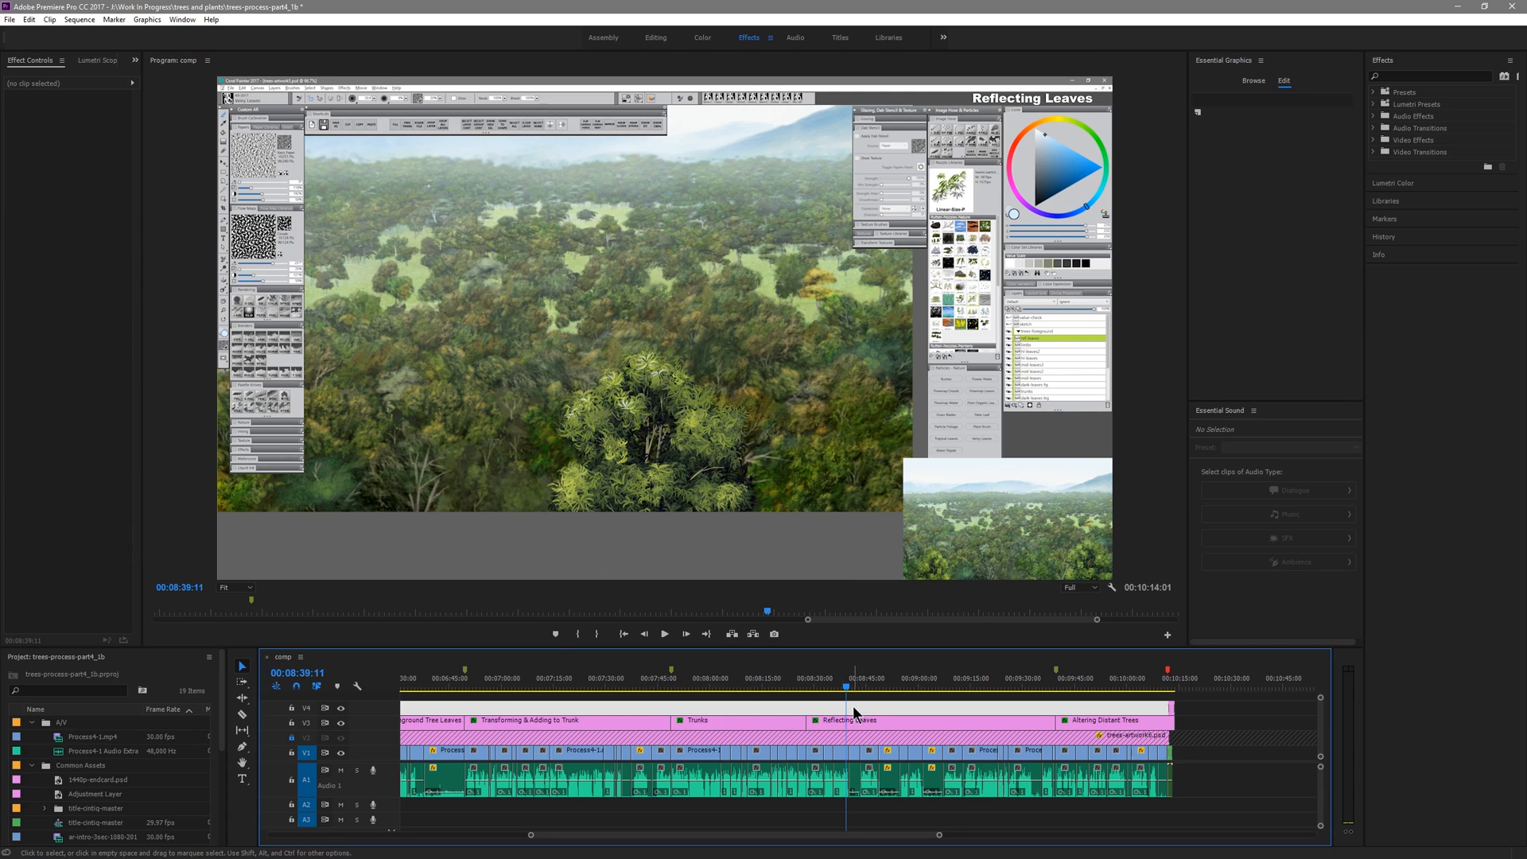
- Add another rectangle layer and fit it around the left-panel brush icon
{"action": "left_click", "coordinate": [1195, 111]}
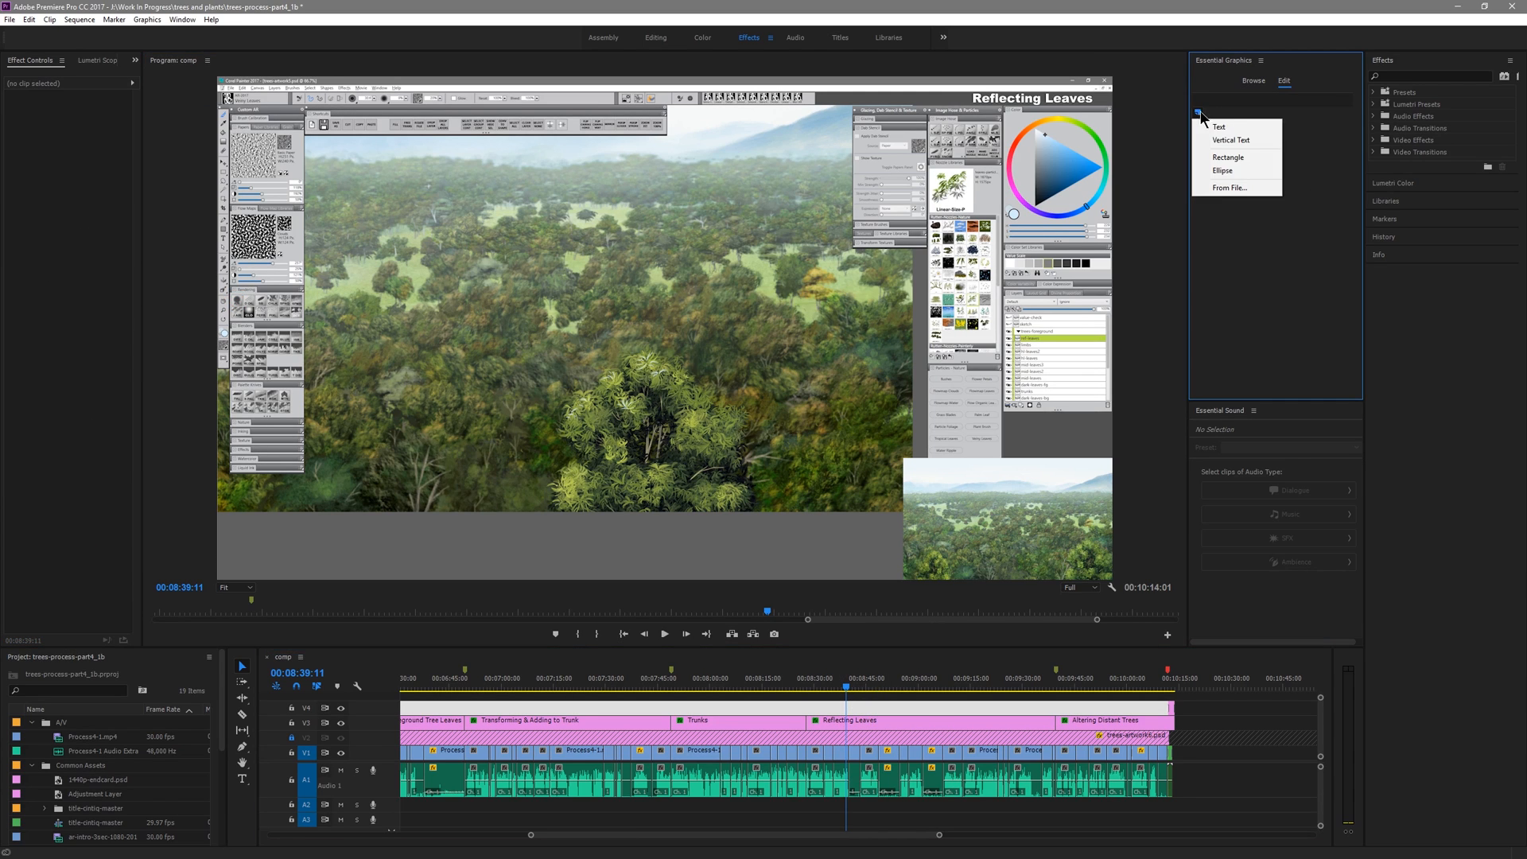
{"action": "mouse_move", "coordinate": [1230, 158]}
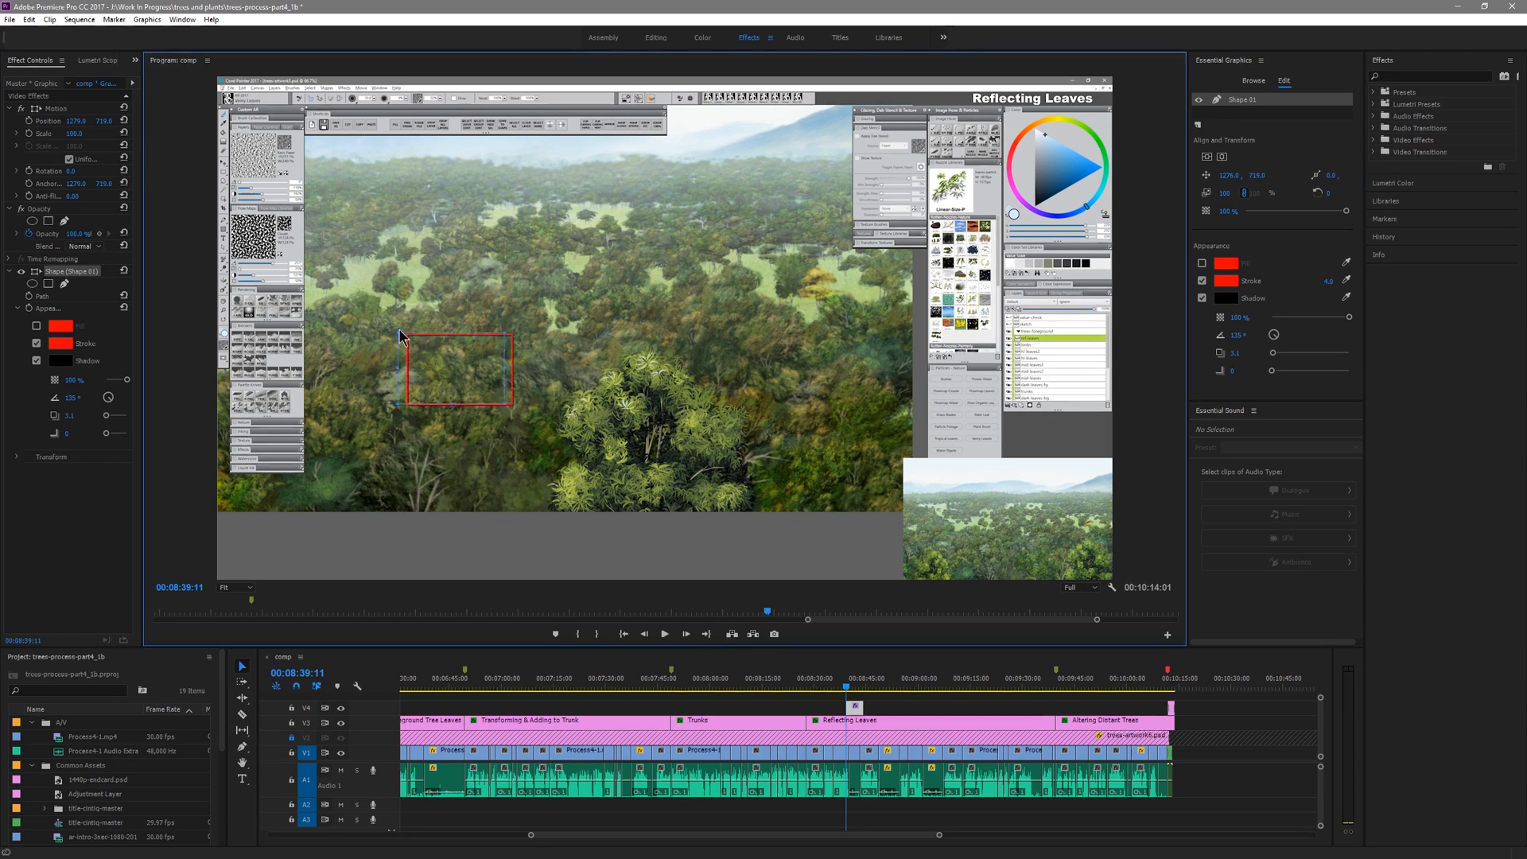
{"action": "left_click_drag", "start_coordinate": [458, 369], "coordinate": [283, 365]}
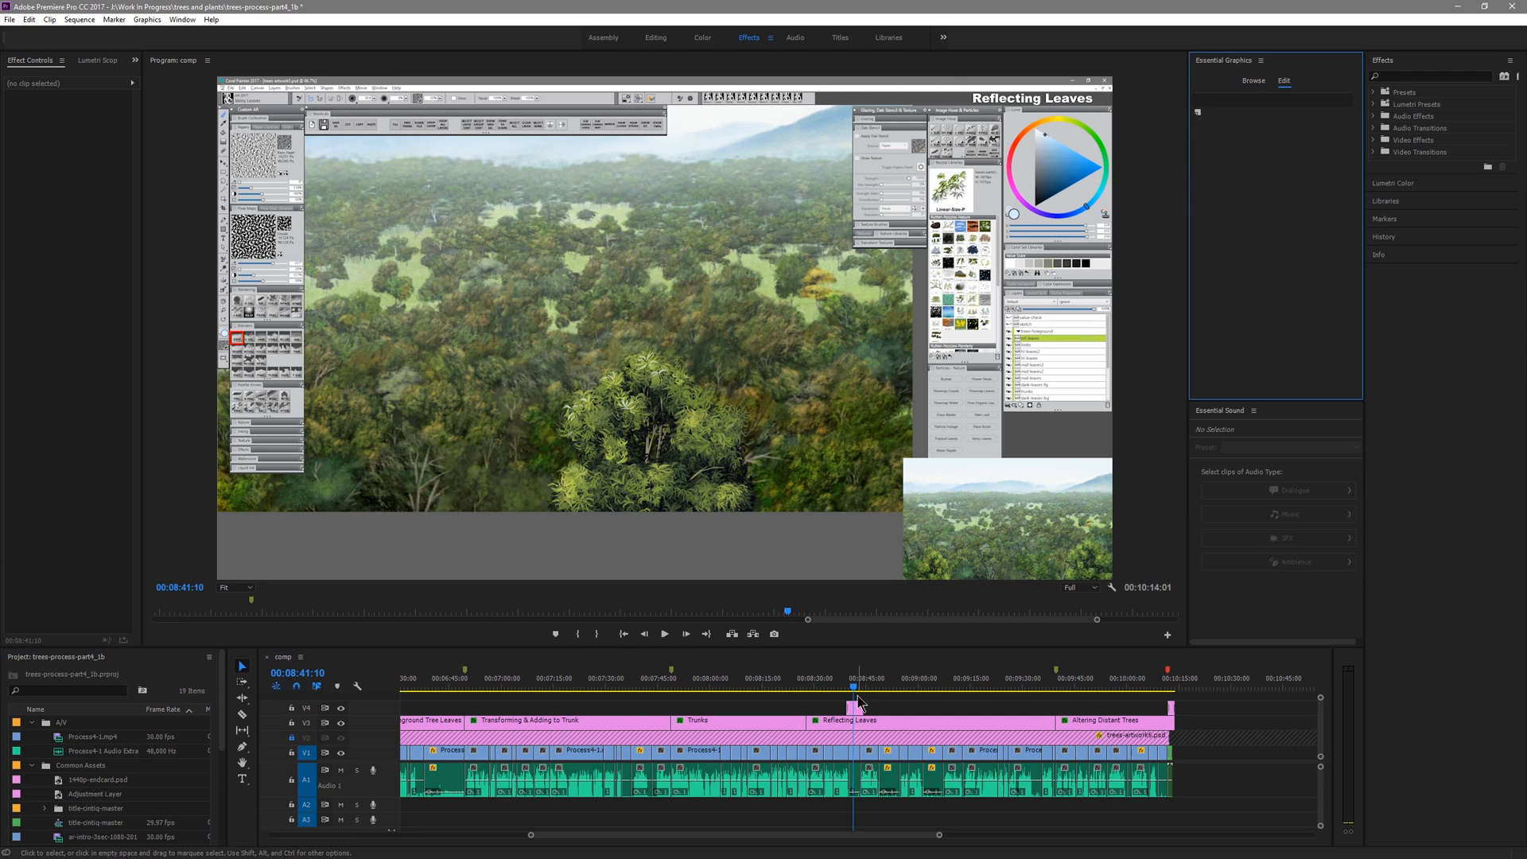
- Add a green-outlined ellipse around the tree thumbnail and search Effects for 'gaus'
{"action": "left_click", "coordinate": [1196, 112]}
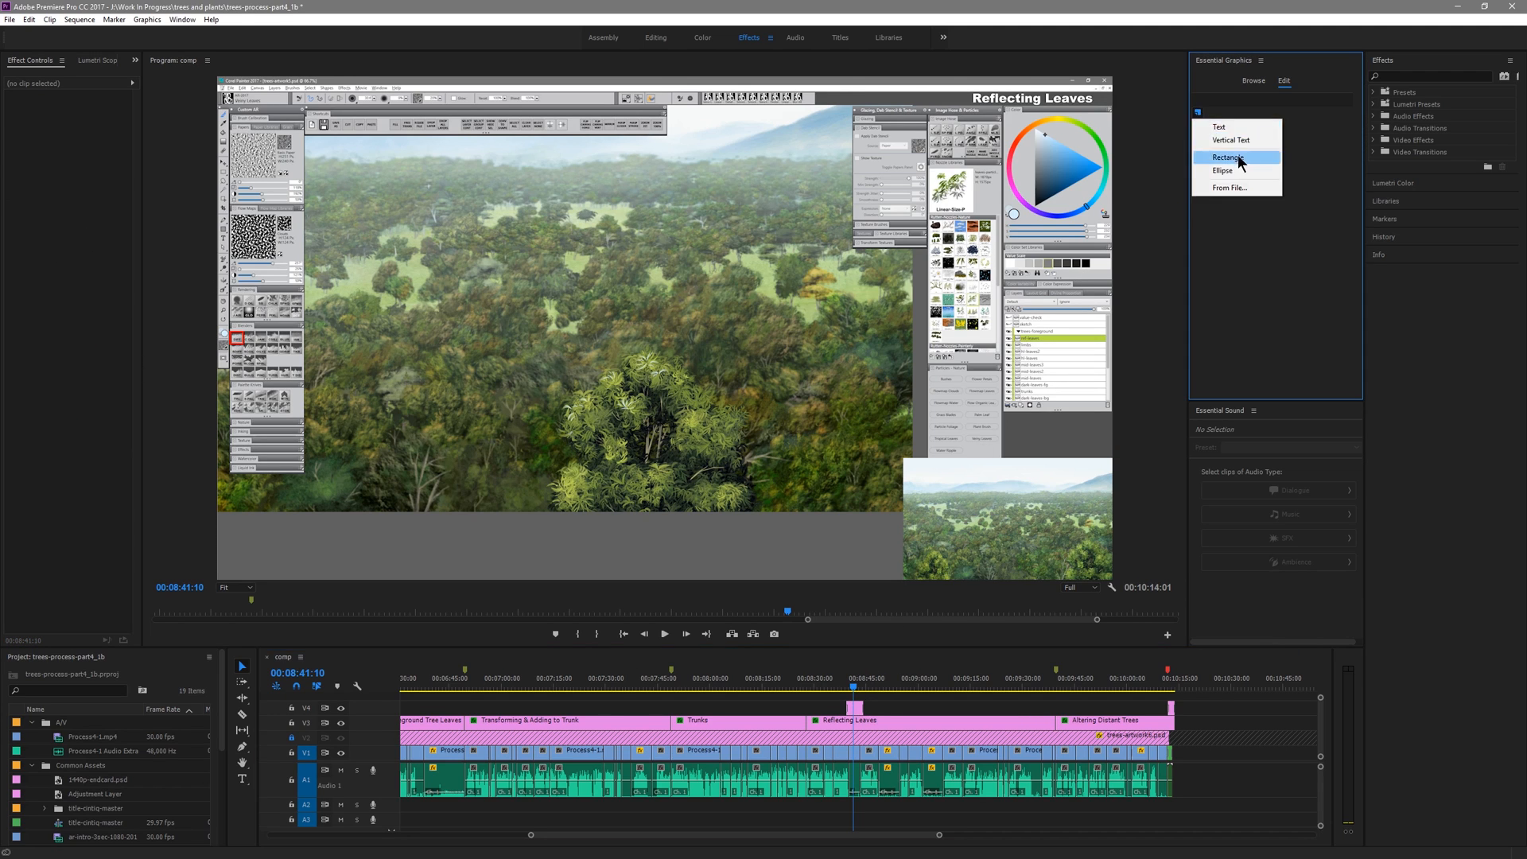
{"action": "left_click", "coordinate": [1222, 170]}
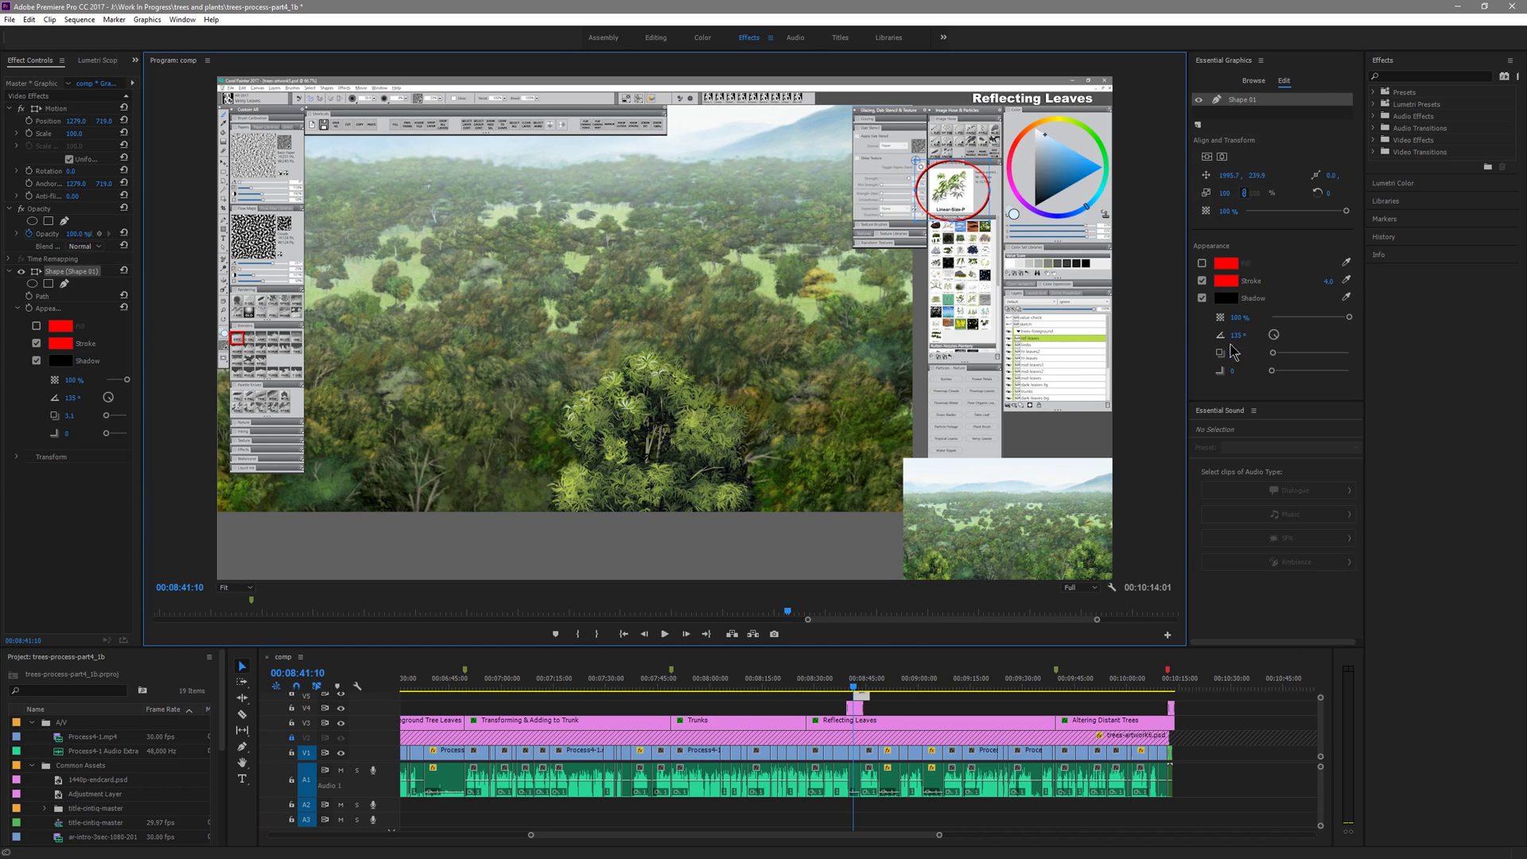
{"action": "left_click", "coordinate": [1227, 280]}
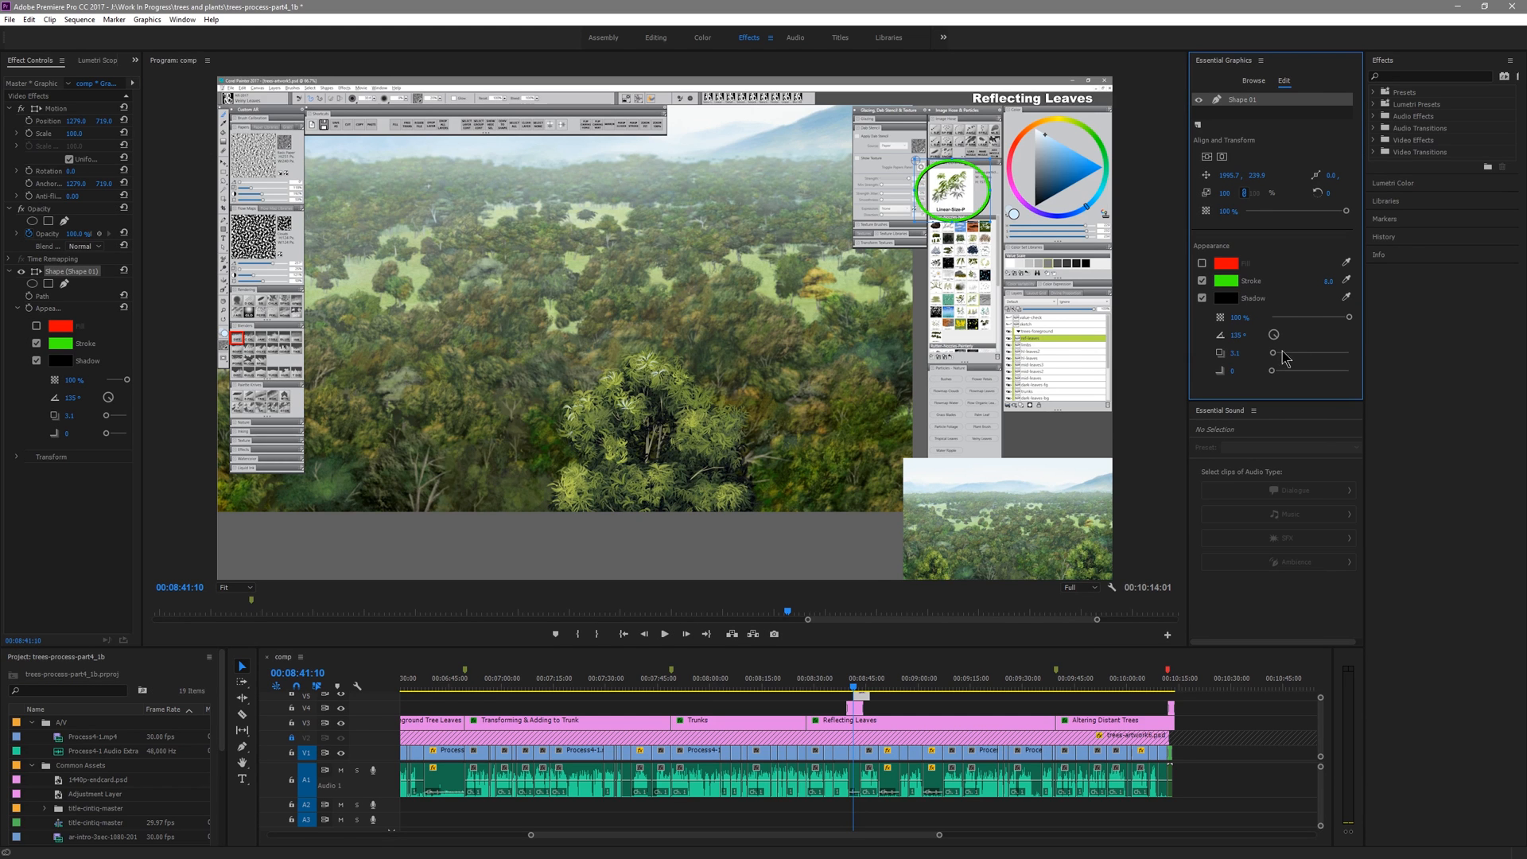
{"action": "type", "text": "gaus"}
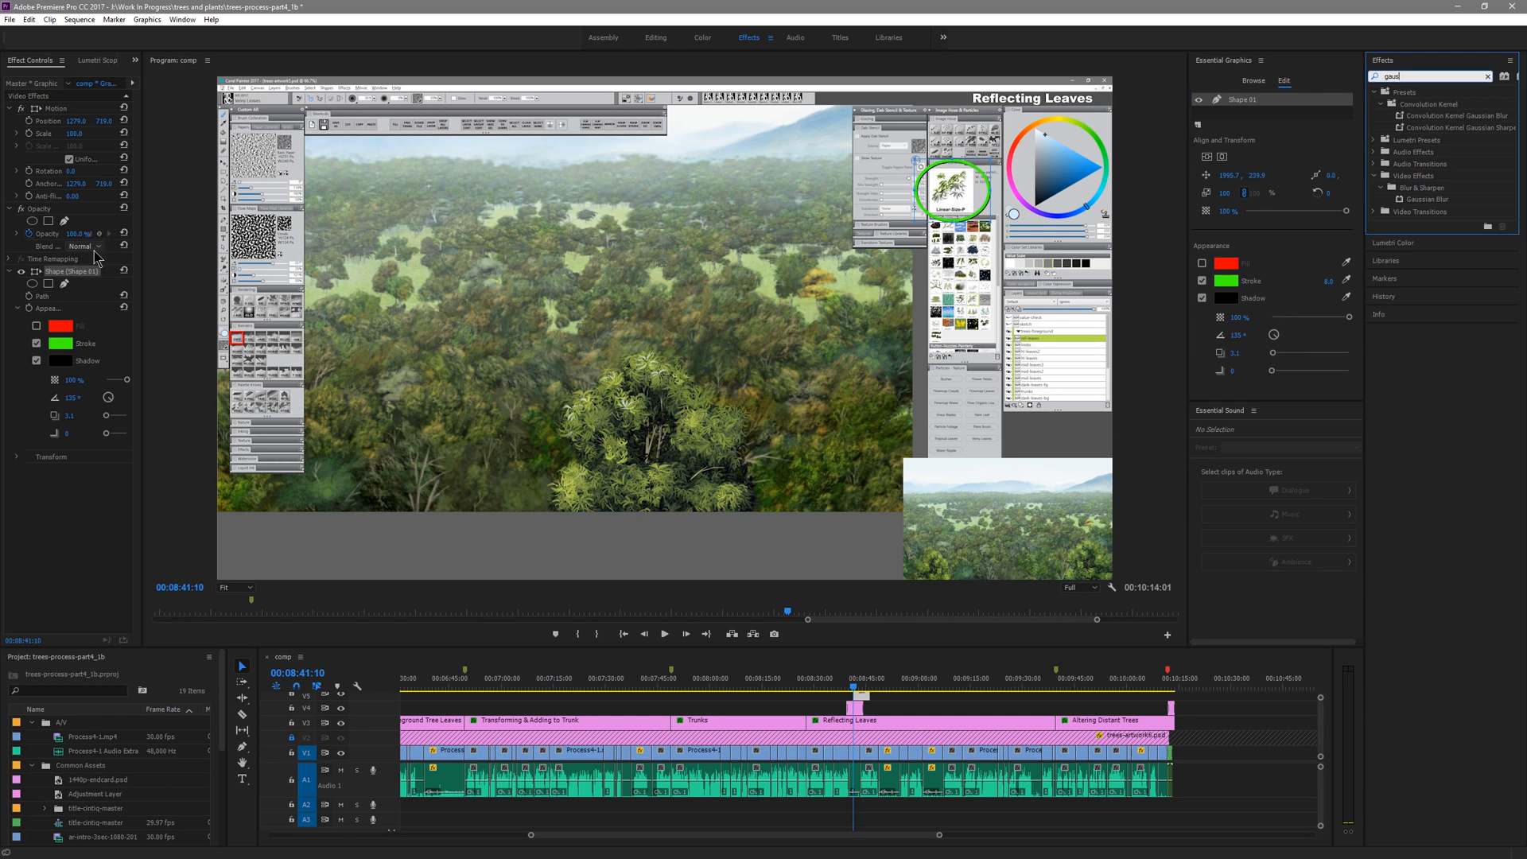
- Set the green ellipse clip's Opacity blend mode to Multiply
{"action": "left_click", "coordinate": [85, 245]}
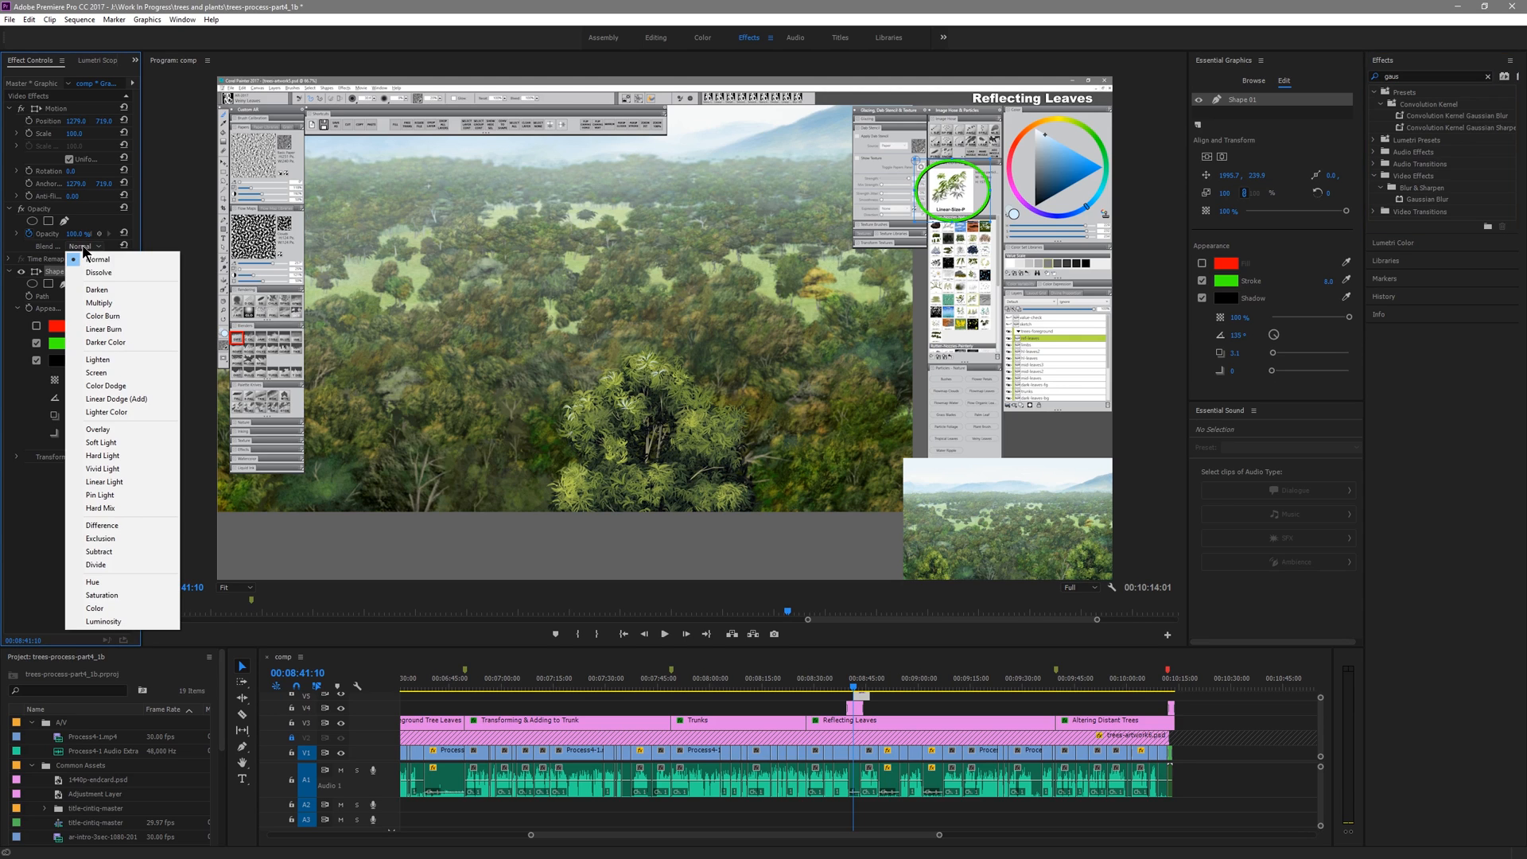
{"action": "left_click", "coordinate": [99, 302]}
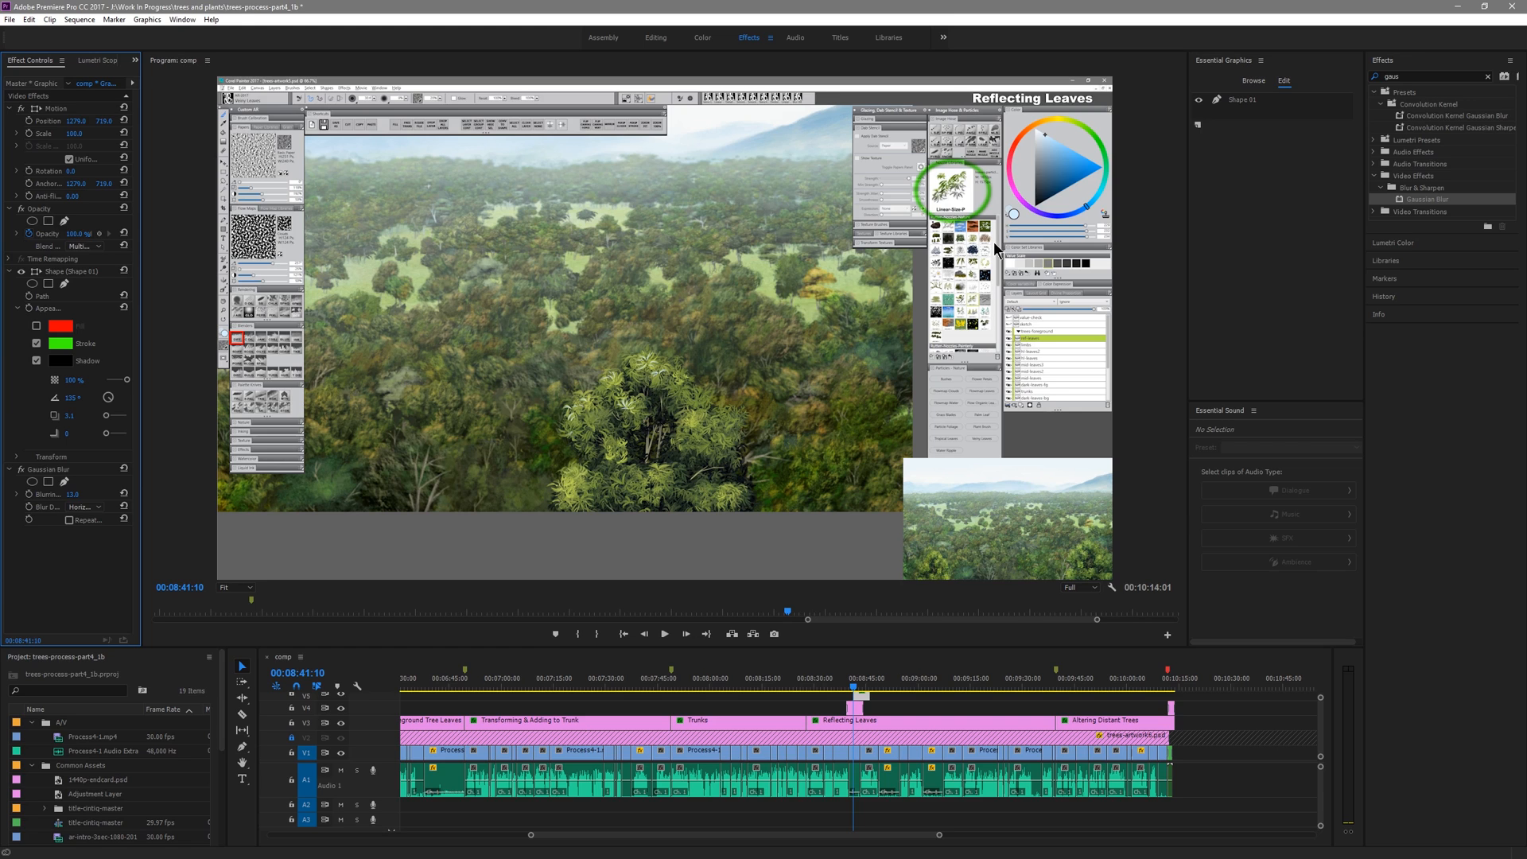
- Switch Essential Graphics to Browse to show the Basic Title, Lower Third and Credits templates
{"action": "left_click", "coordinate": [1246, 79]}
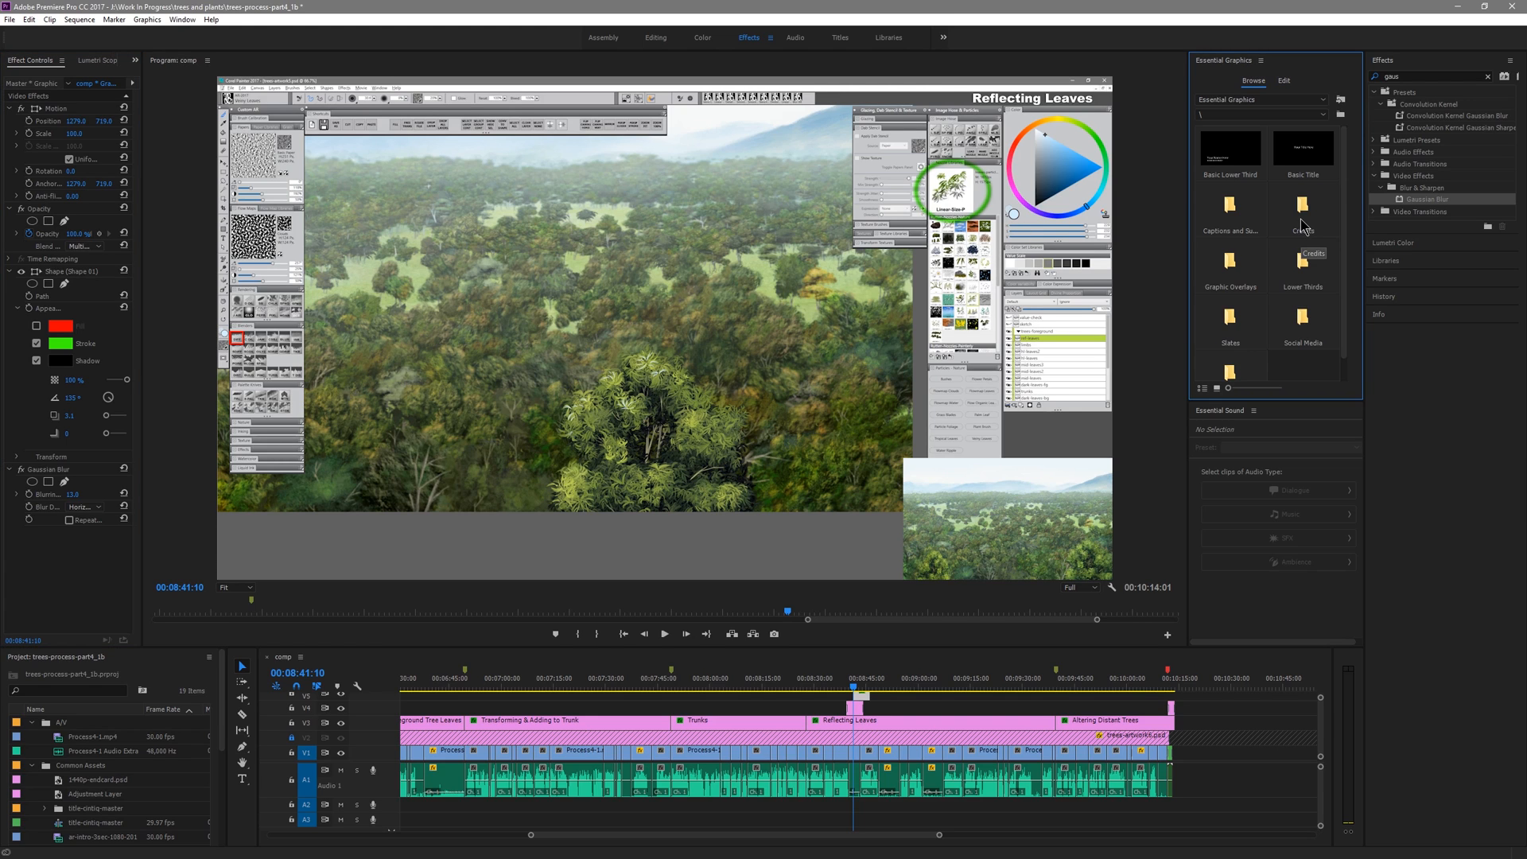
{"action": "mouse_move", "coordinate": [1256, 306]}
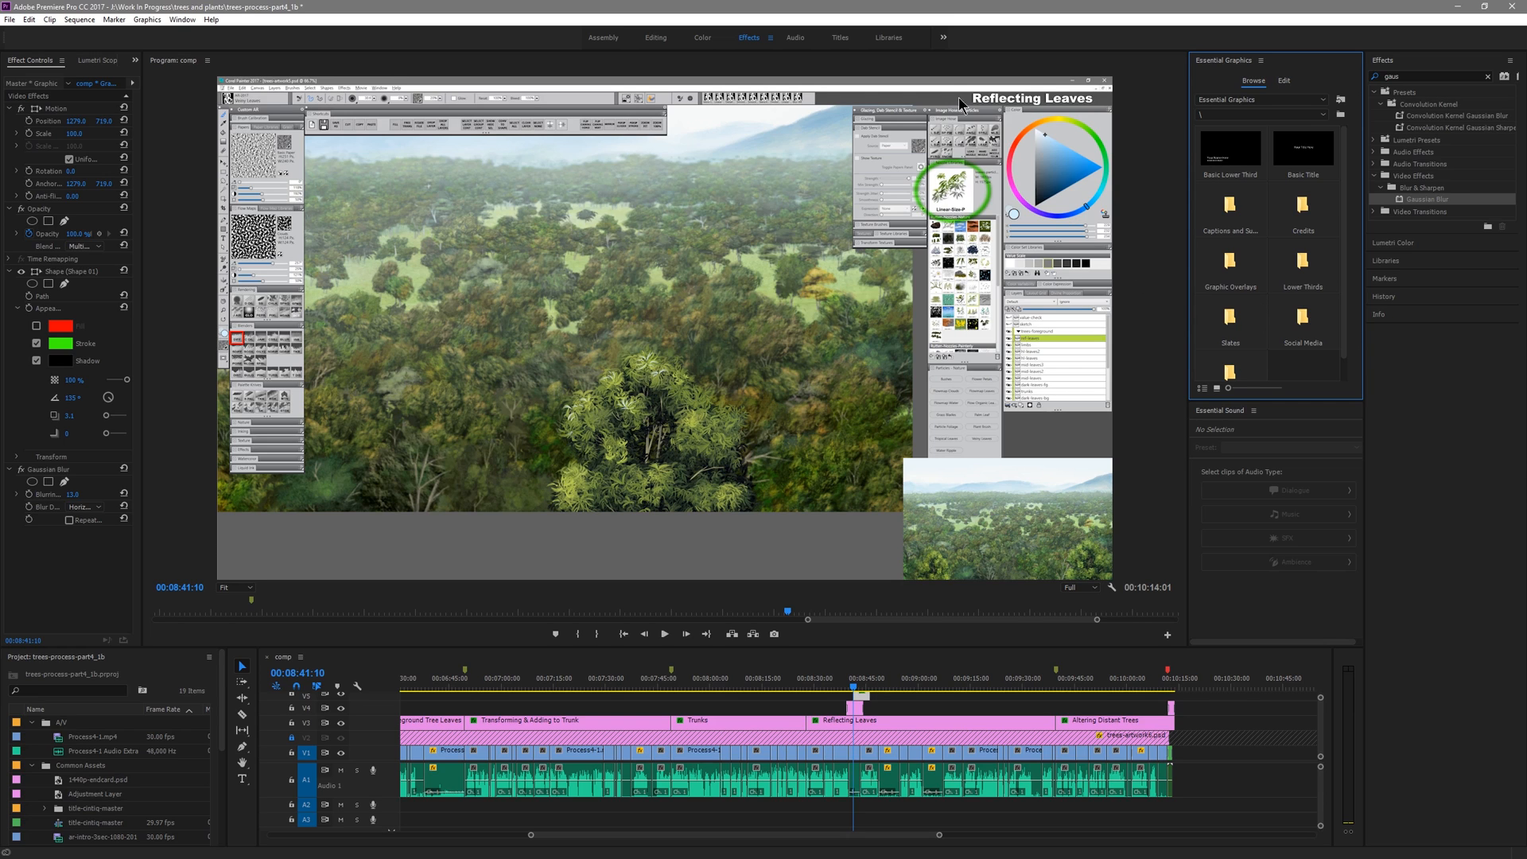
{"action": "mouse_move", "coordinate": [1279, 260]}
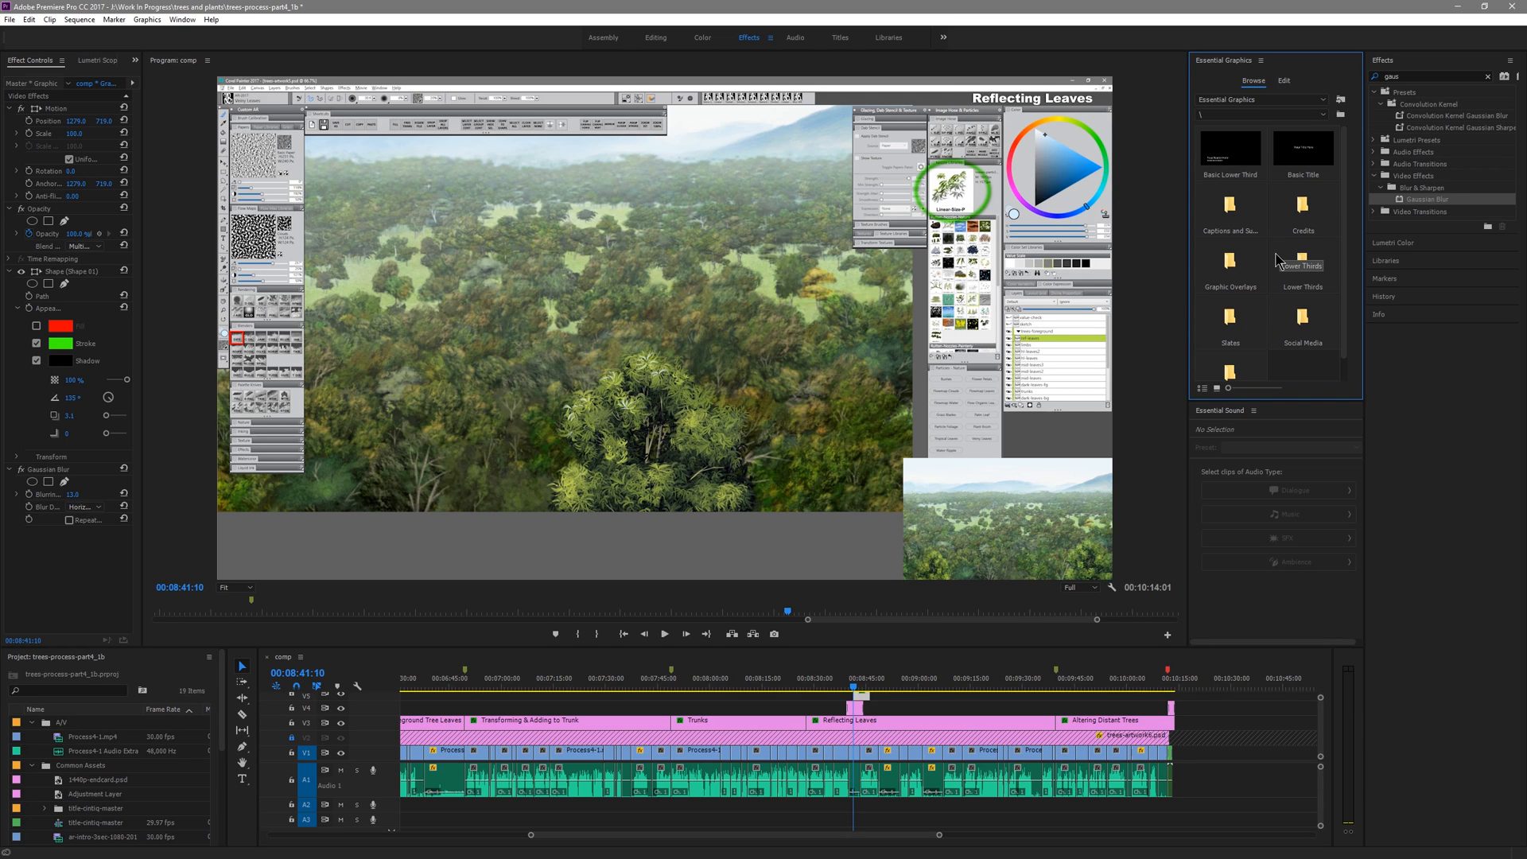
{"action": "mouse_move", "coordinate": [1059, 113]}
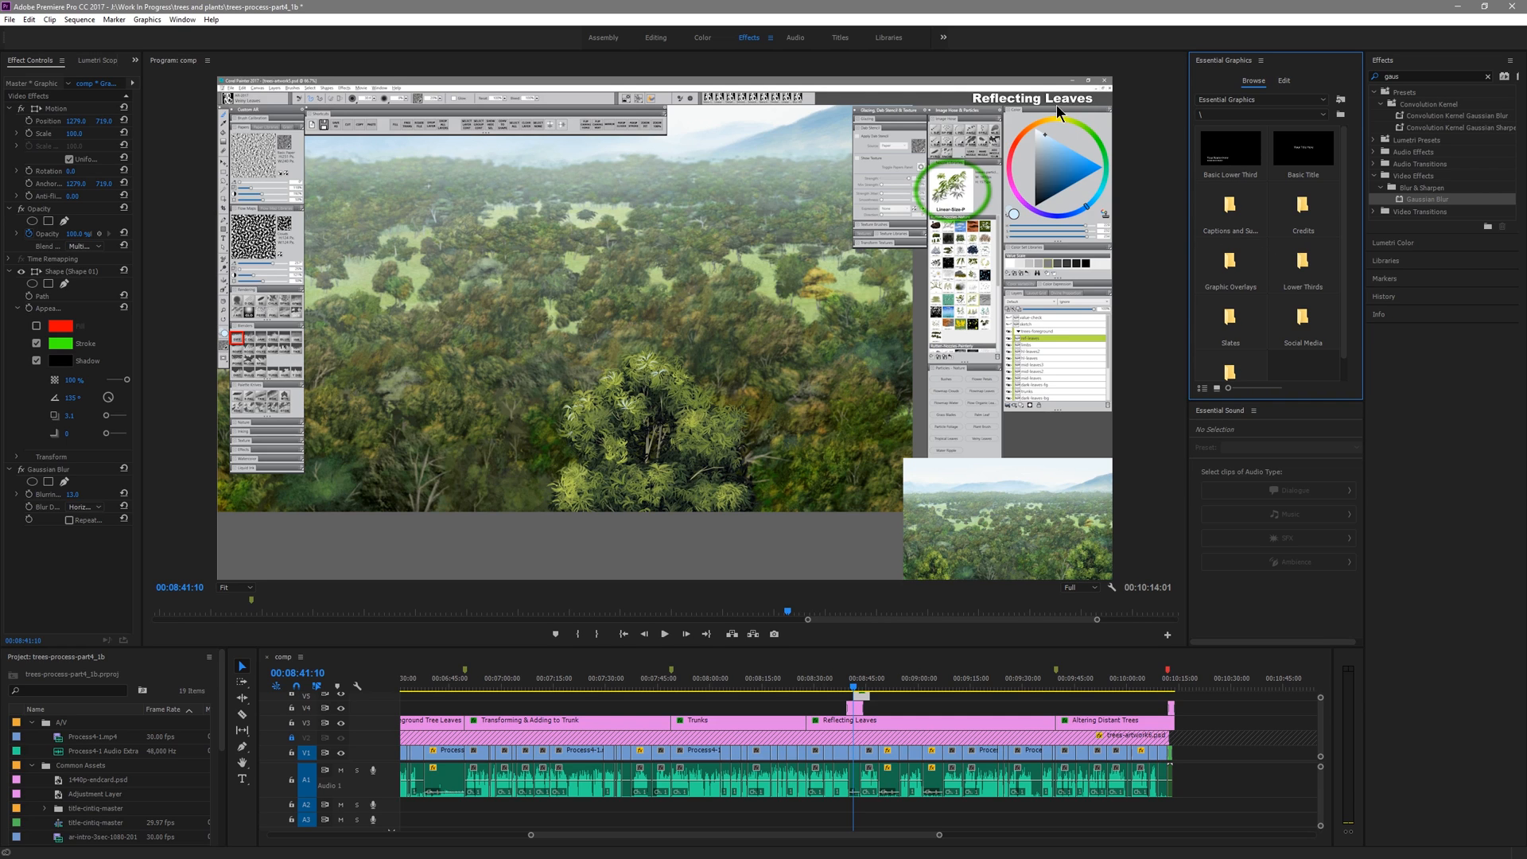
{"action": "mouse_move", "coordinate": [1078, 589]}
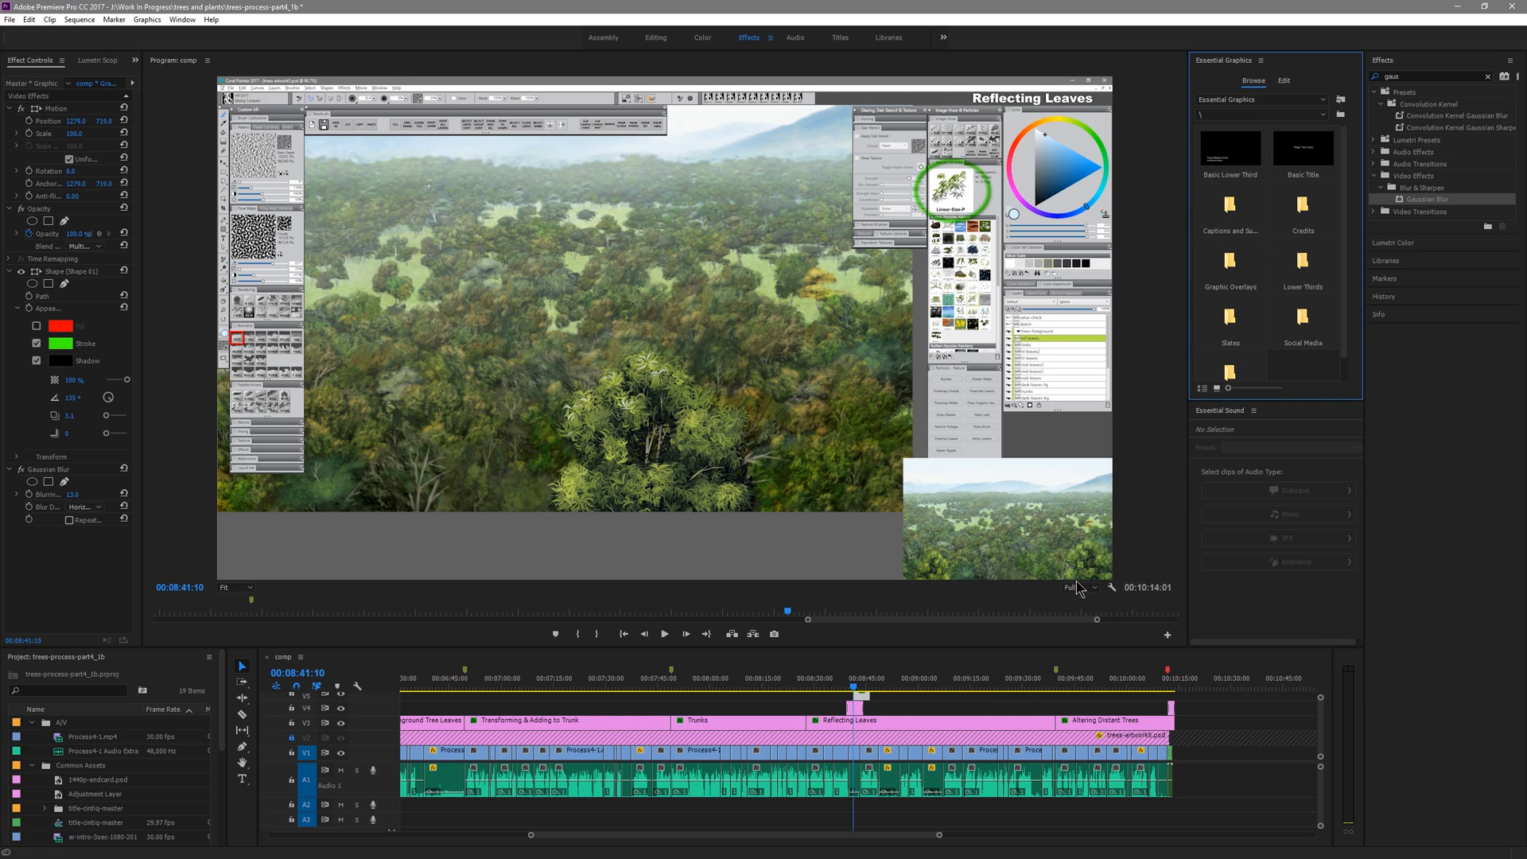